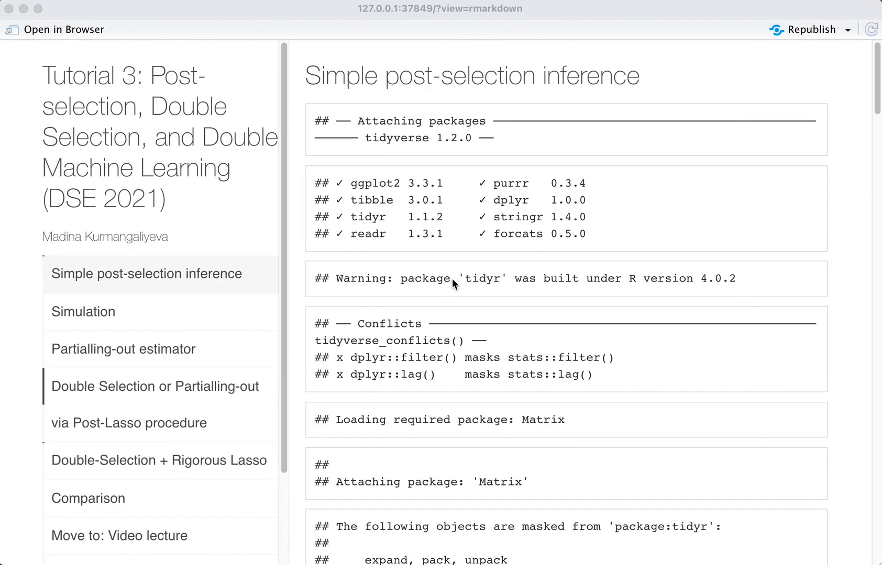
- Review the dataset loading section noting 100 observations and 102 variables ending at V100
scroll("down", 3)
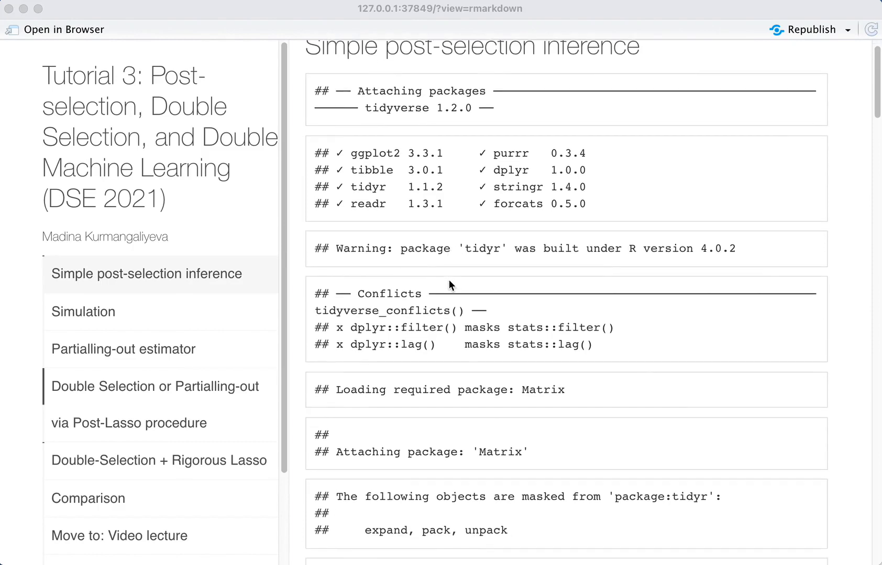
scroll("down", 3)
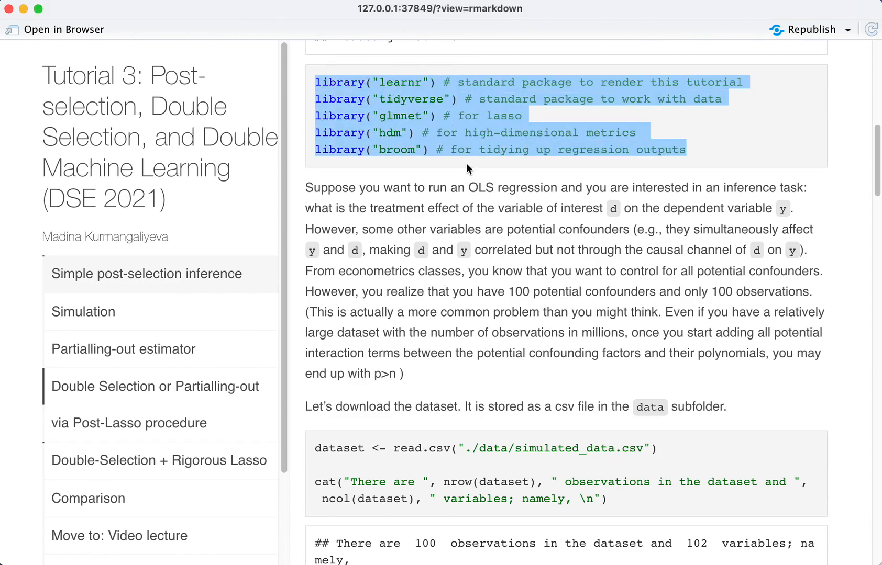
scroll("down", 3)
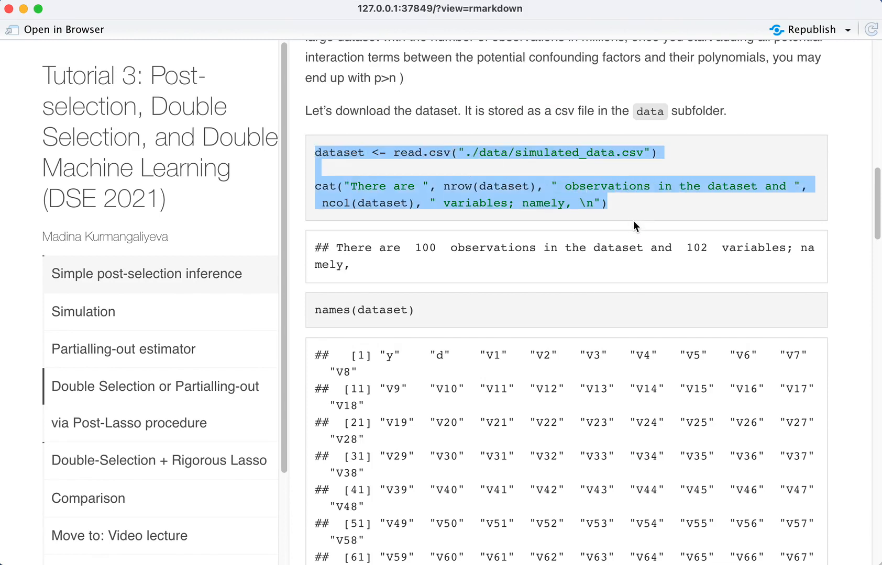
left_click(370, 166)
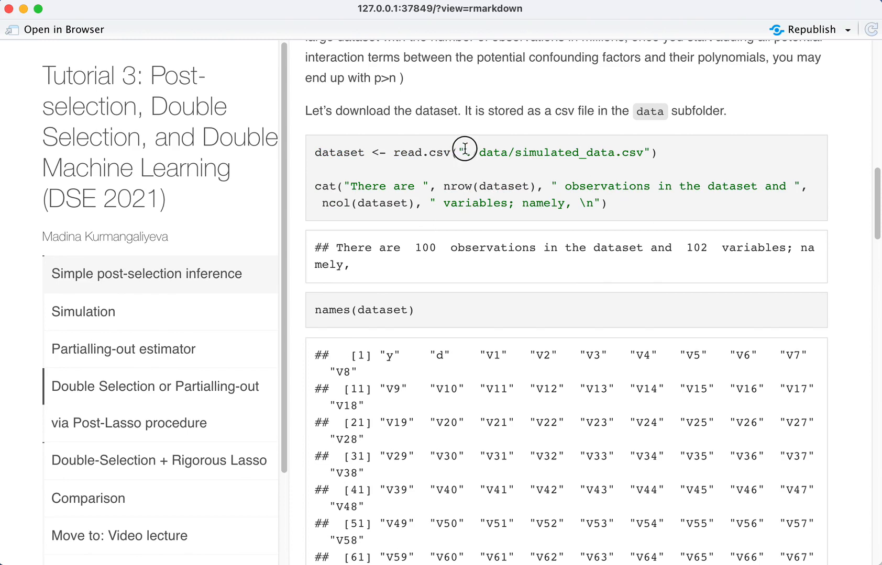
type(".")
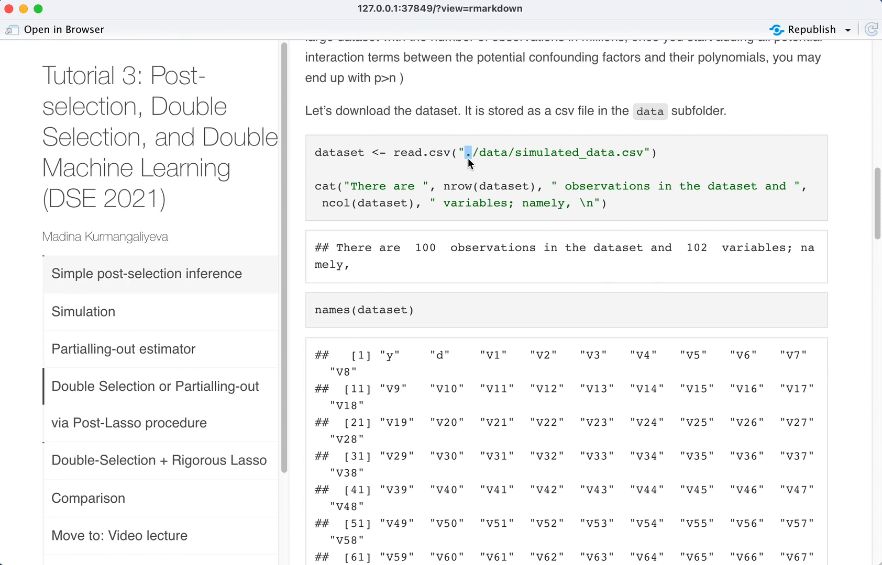
mouse_move(596, 411)
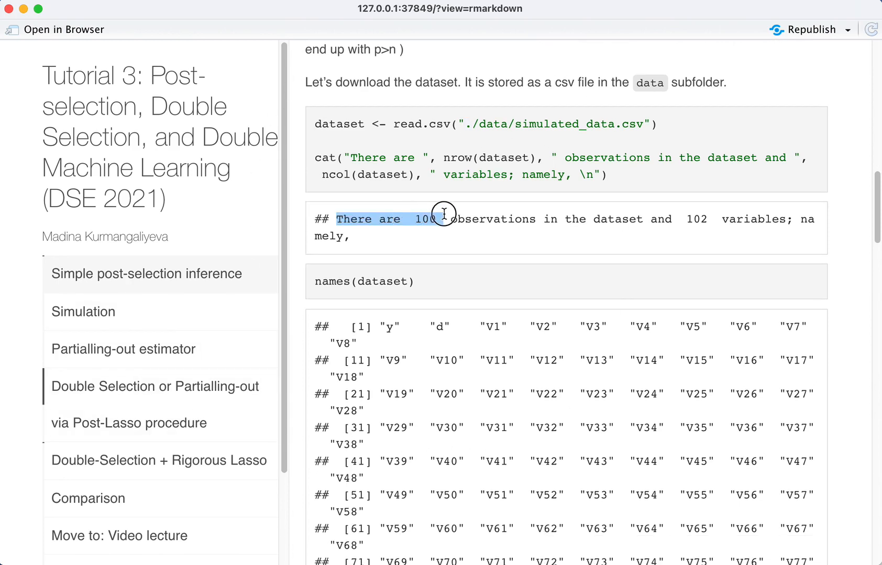
left_click_drag(444, 219, 722, 219)
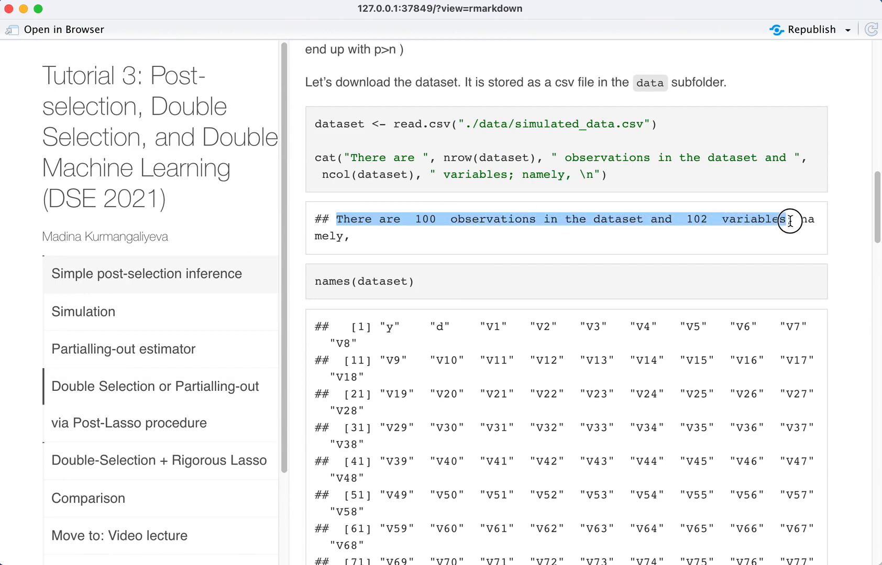
scroll("down", 3)
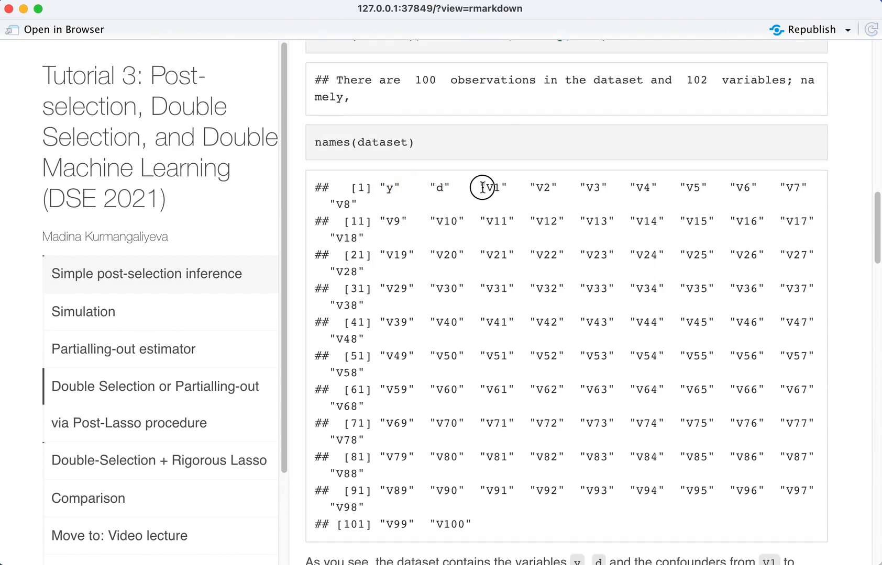
double_click(490, 187)
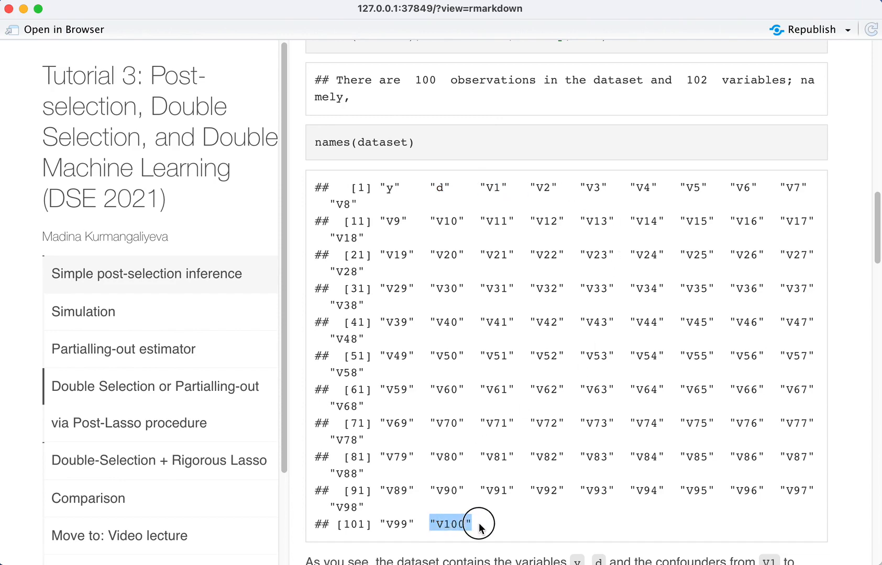
scroll("down", 3)
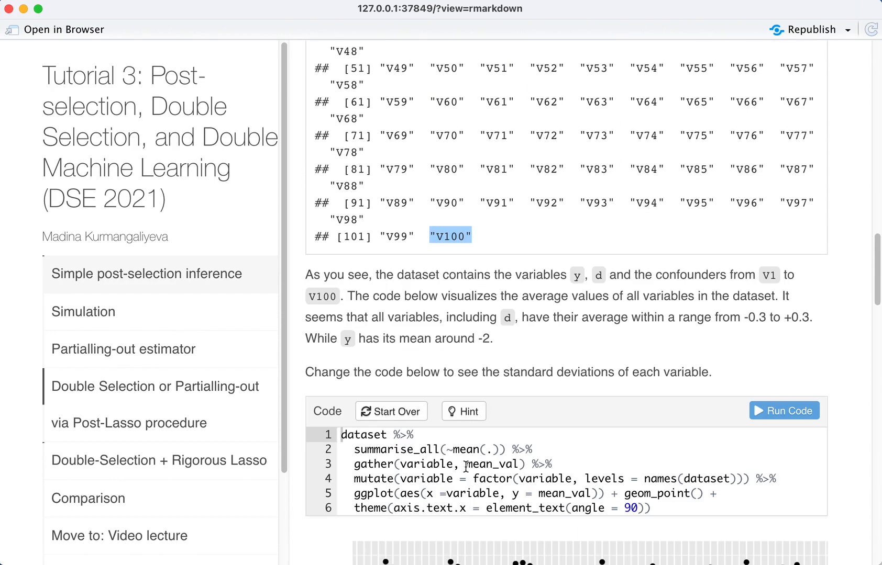
scroll("down", 3)
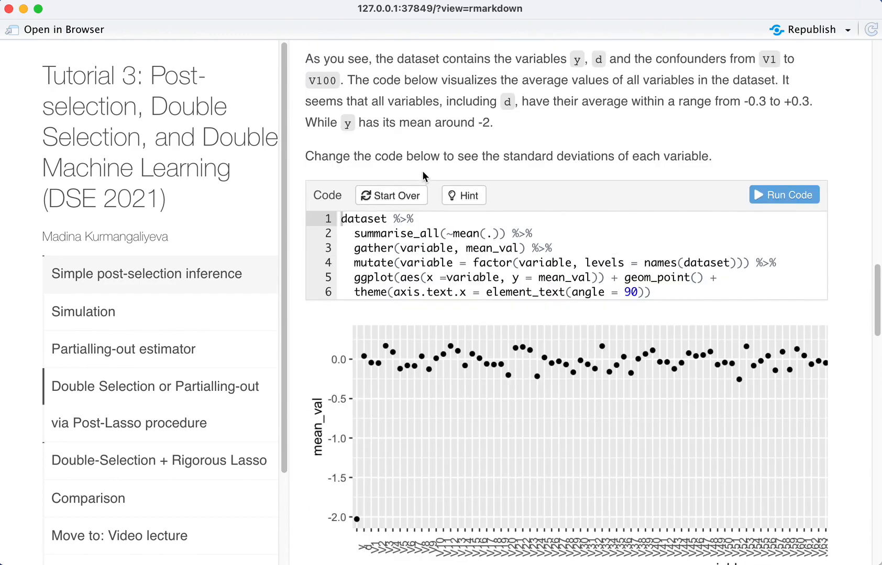
mouse_move(442, 350)
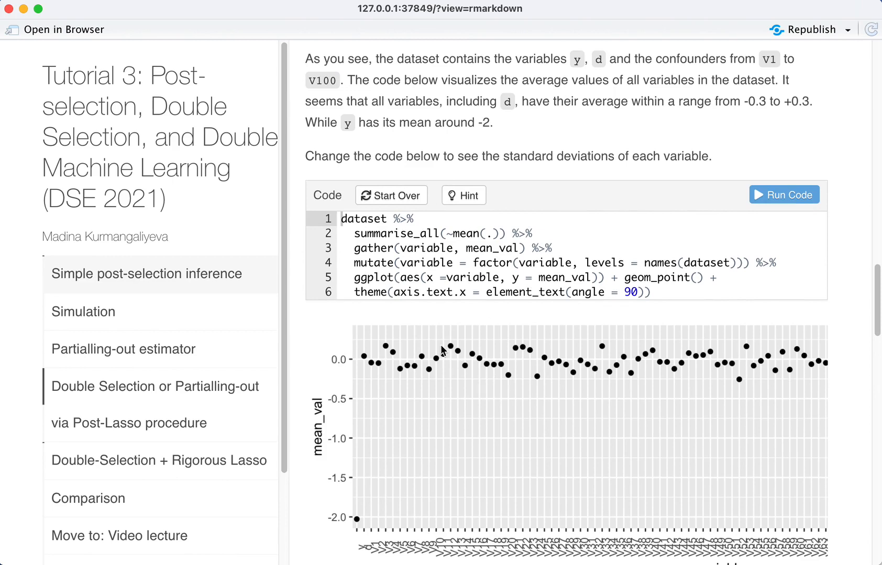
- Trim the exercise code to just dataset and run it to print the 100×102 data table
left_click(391, 195)
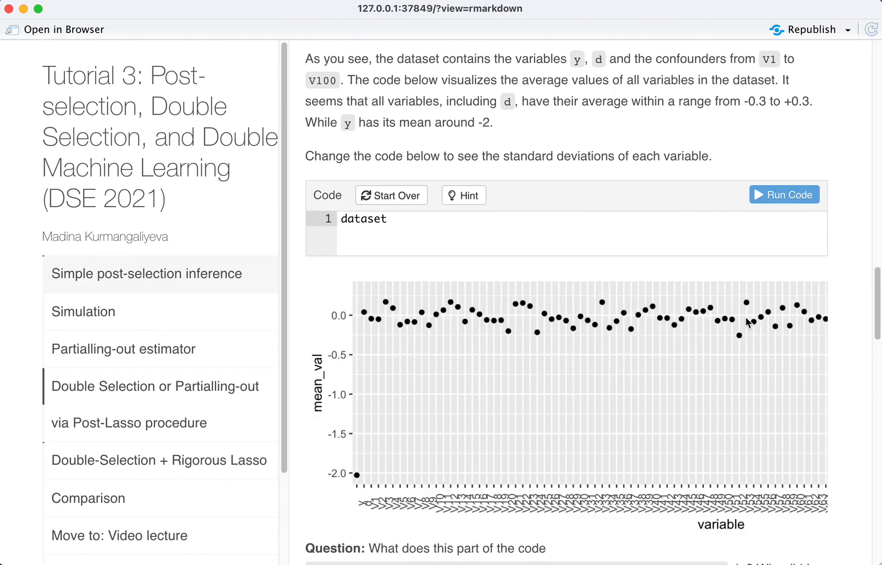
left_click(782, 195)
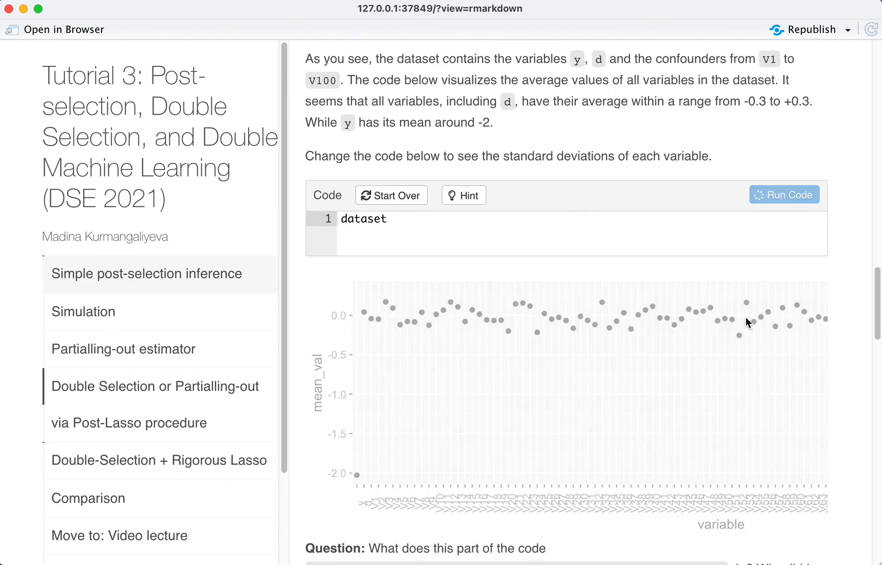
left_click(783, 194)
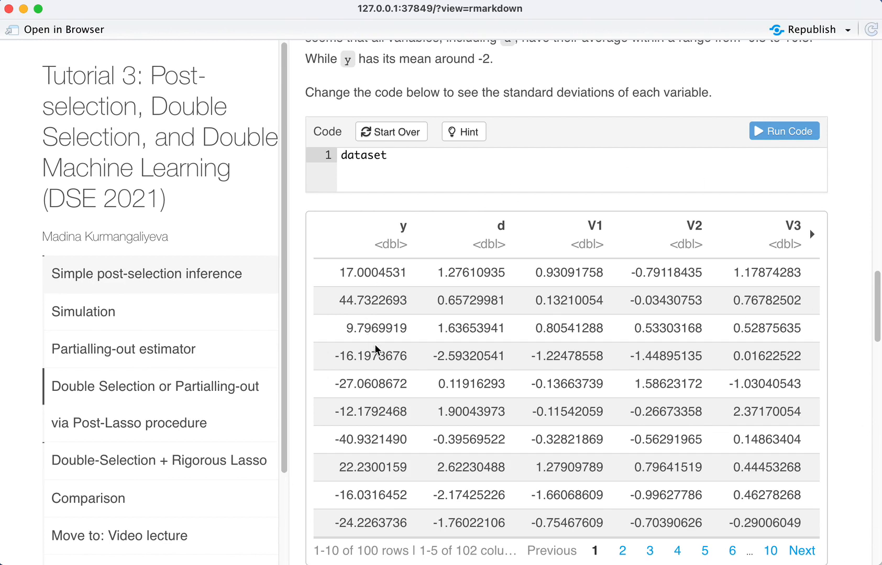
mouse_move(592, 291)
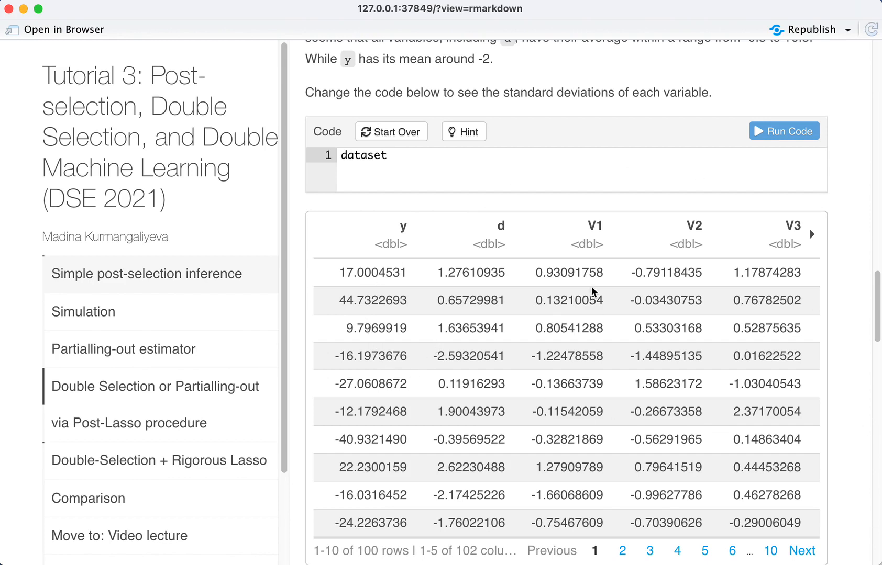
mouse_move(401, 154)
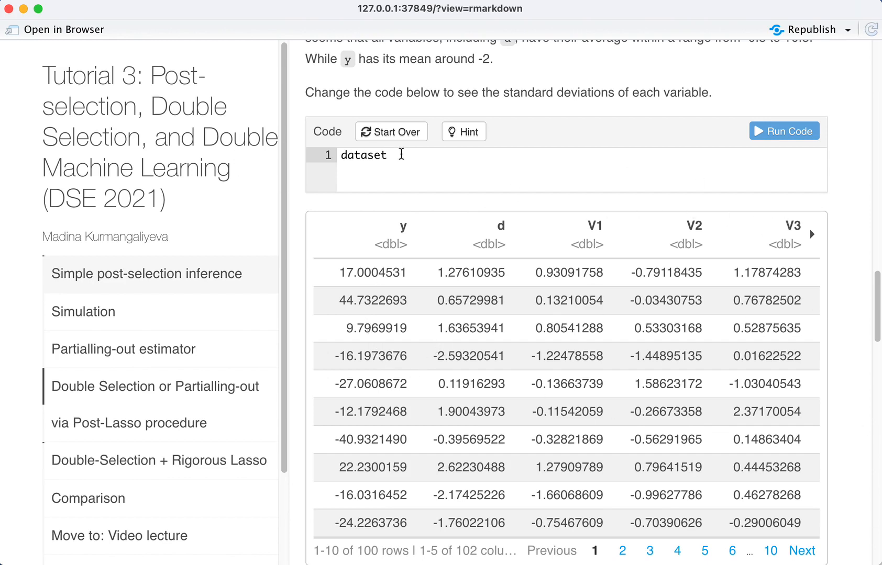
- Pipe dataset into summarise_all(~mean(.)) and run it for one row of means across 102 columns
type("%>%")
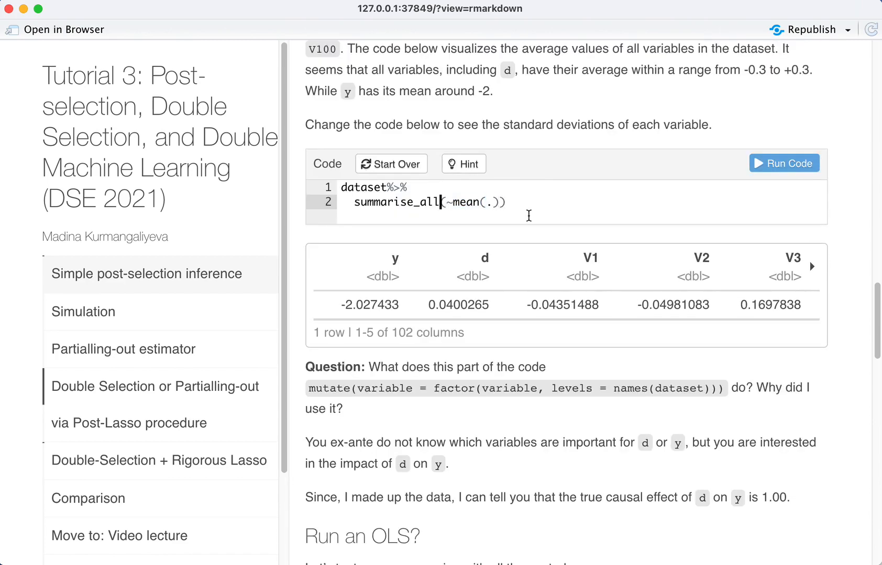
mouse_move(416, 216)
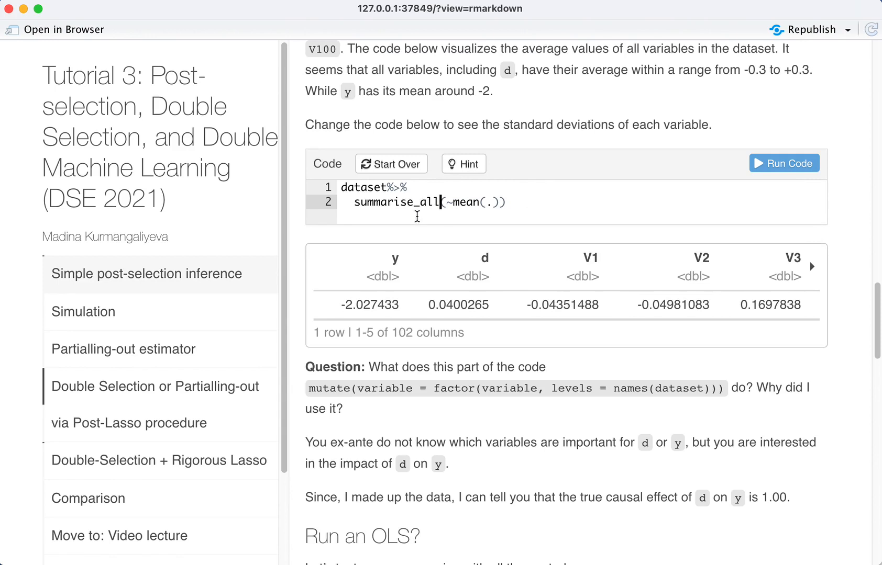
mouse_move(387, 255)
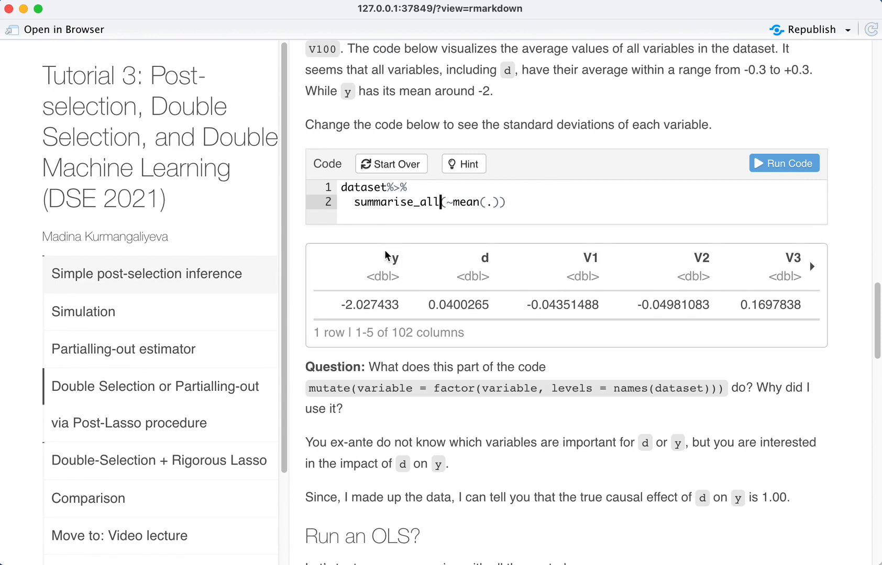
mouse_move(374, 362)
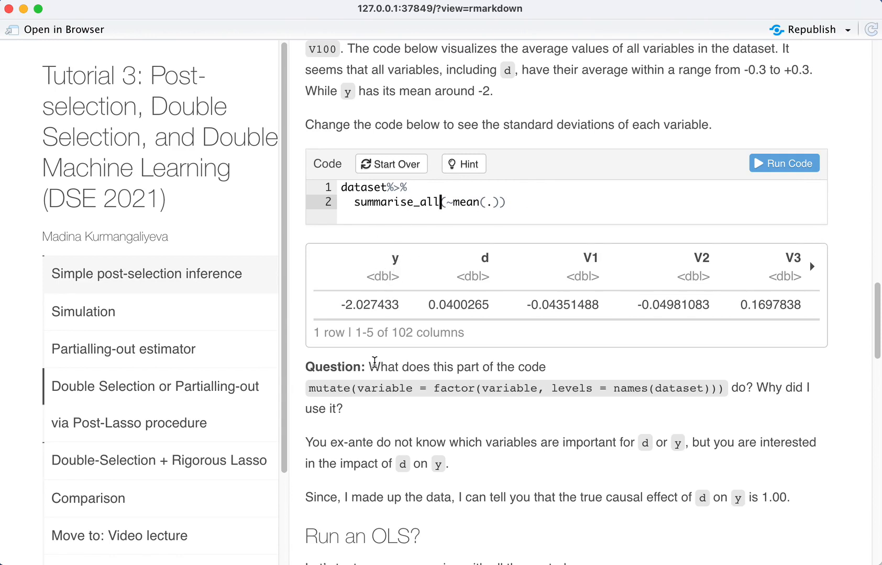
mouse_move(470, 239)
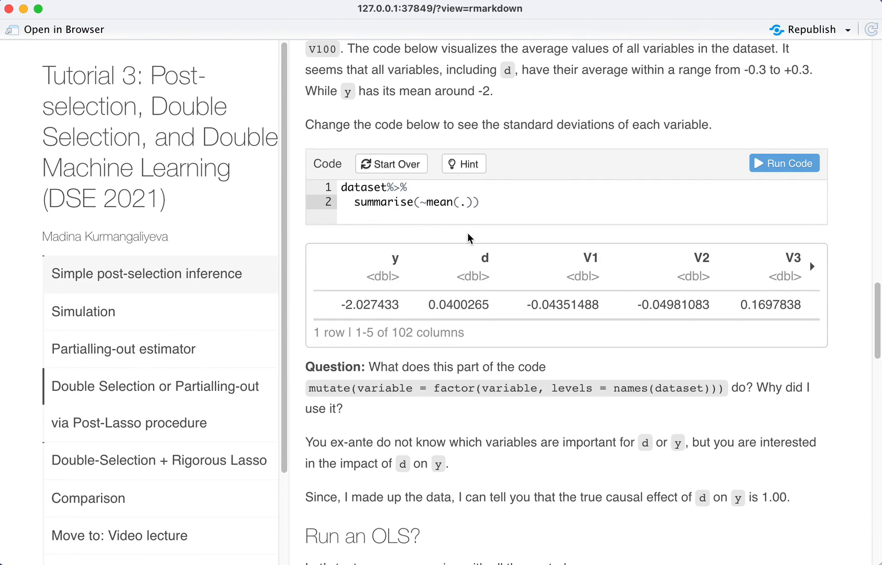
left_click(419, 202)
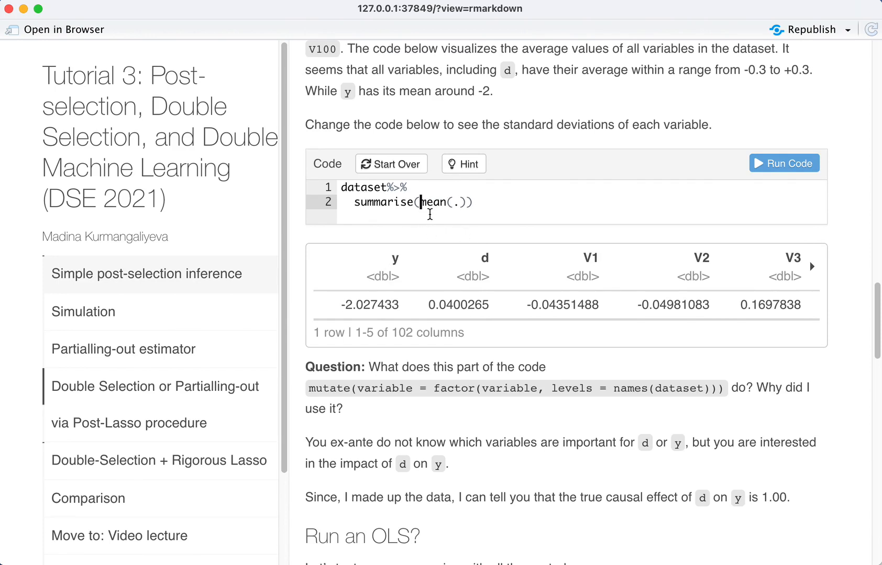
type("y")
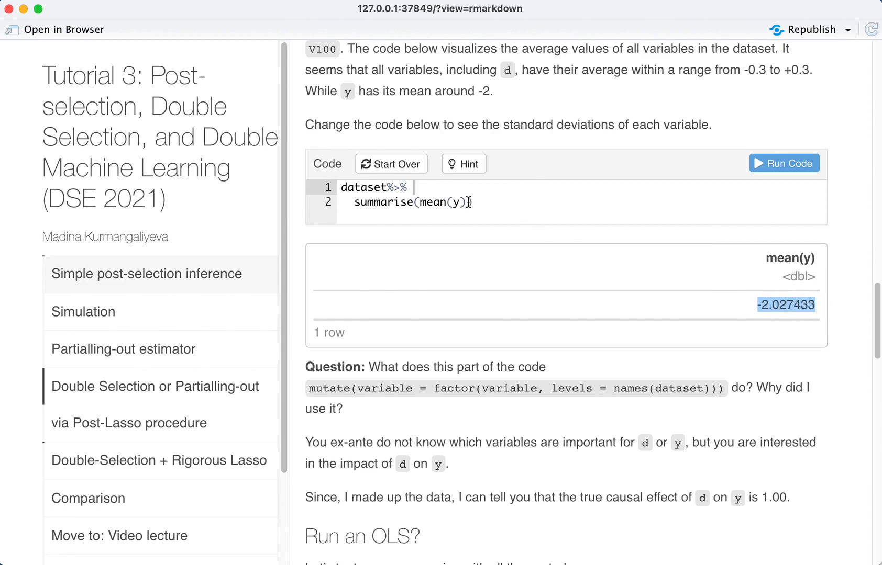
type("d")
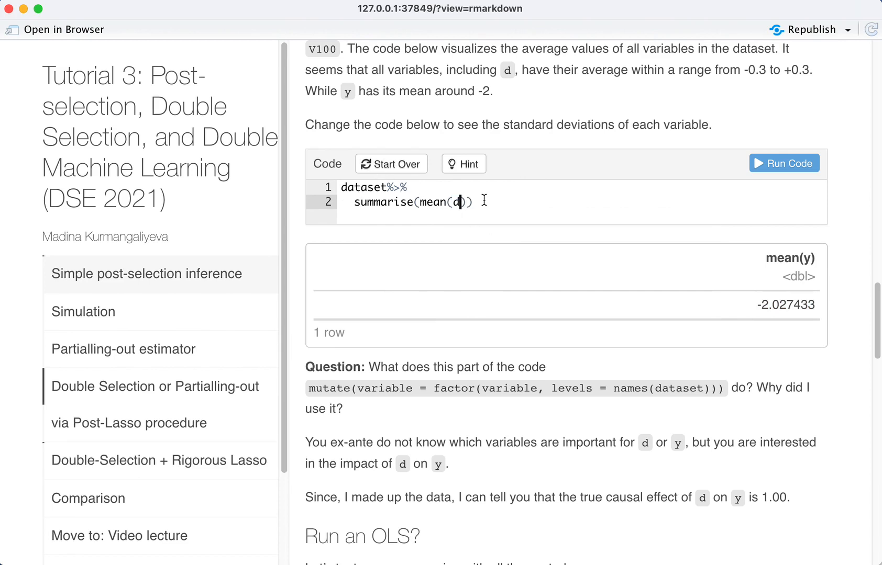
left_click(782, 164)
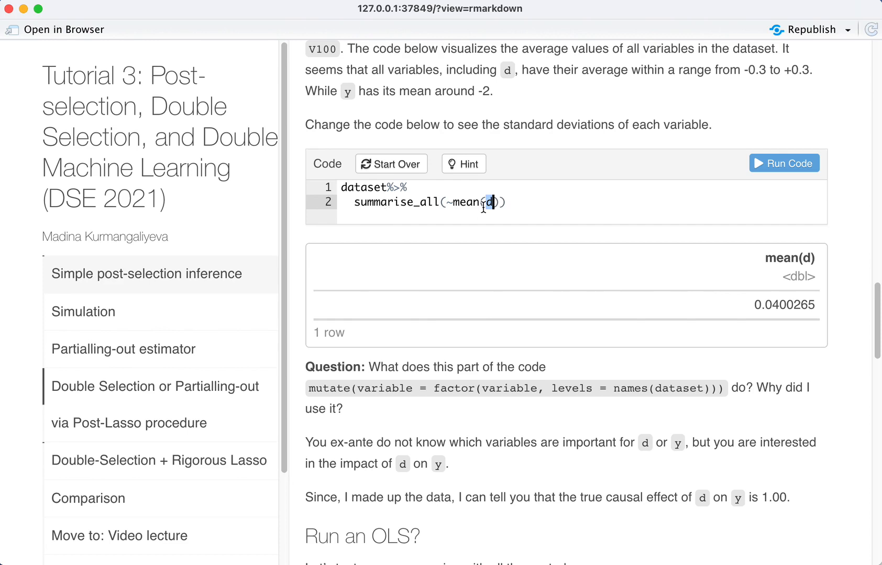
type(".")
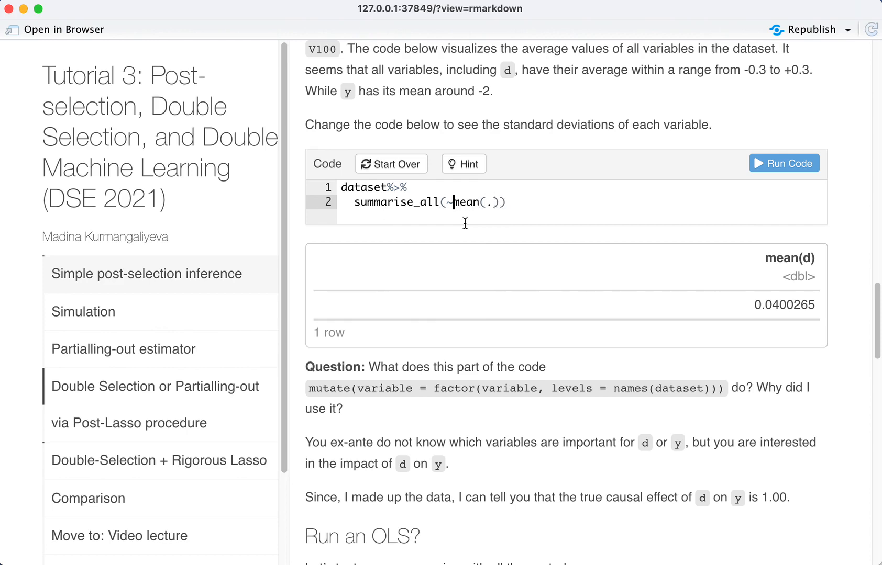
left_click(783, 163)
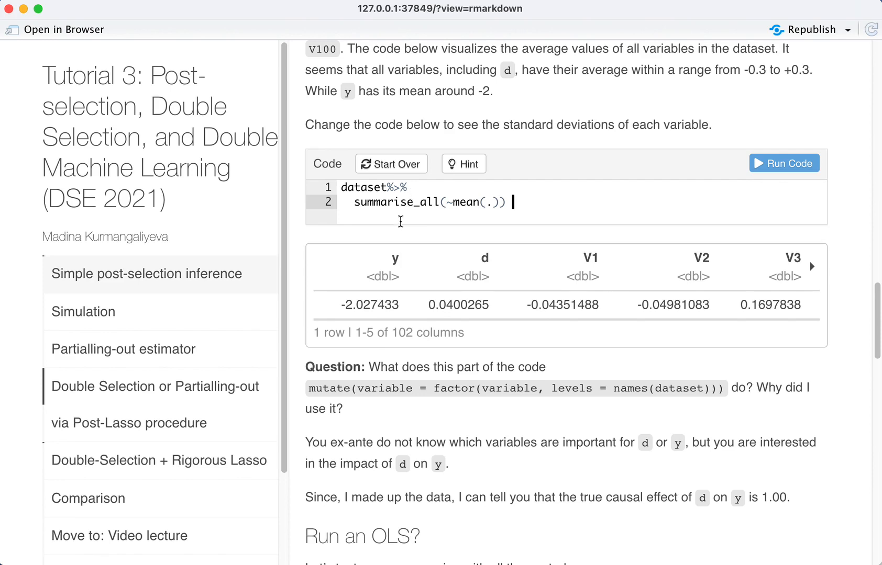
left_click_drag(354, 305, 781, 305)
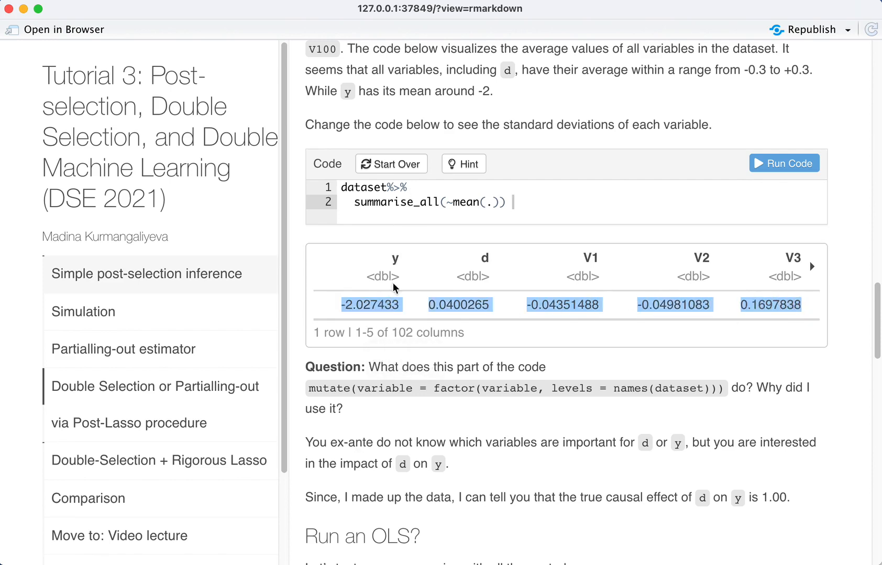
left_click(810, 266)
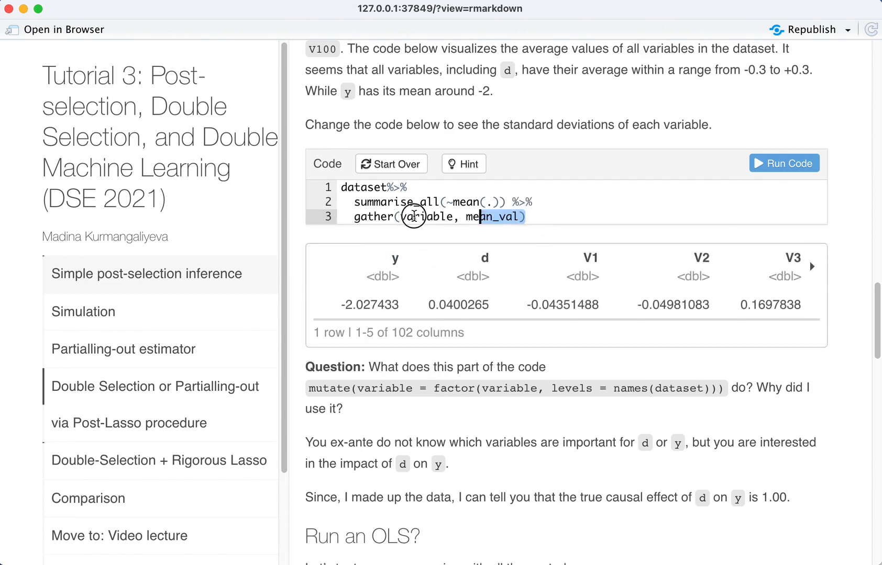
key("Delete")
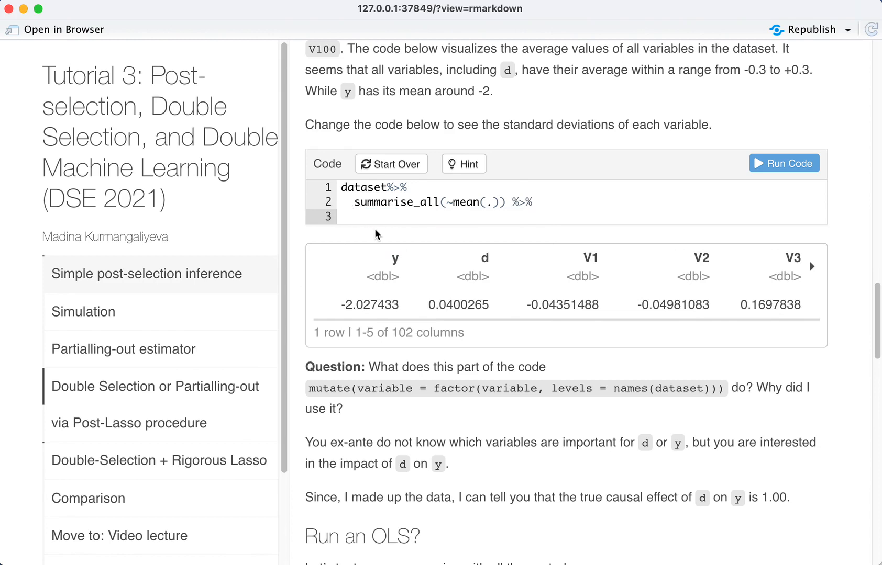
mouse_move(506, 305)
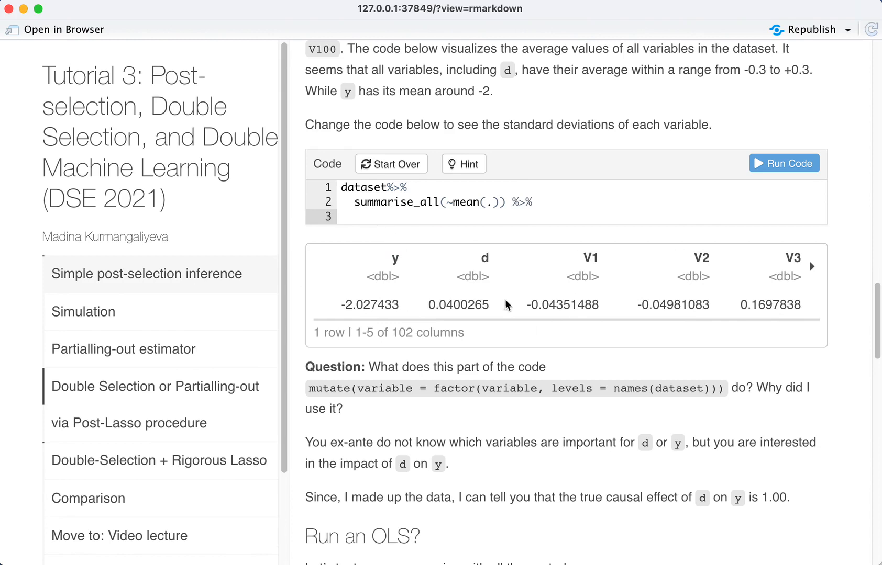
mouse_move(471, 297)
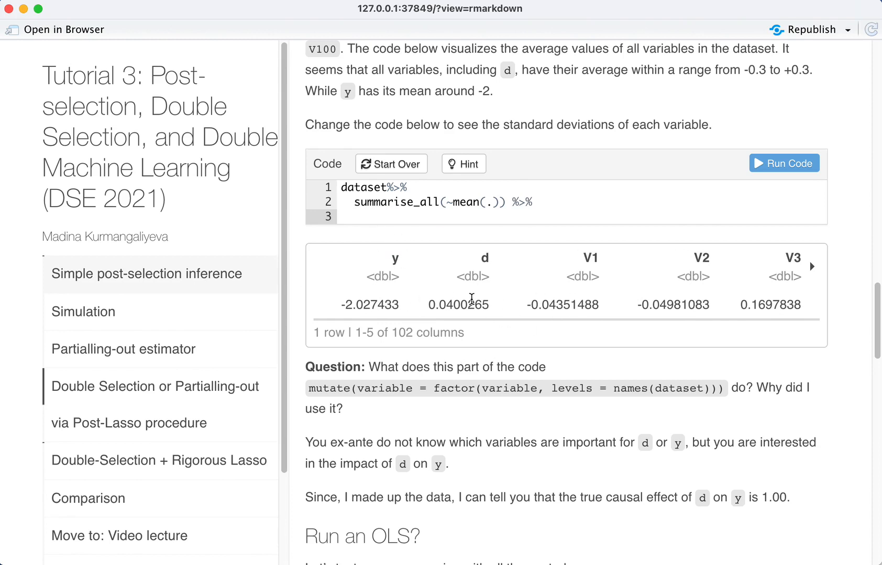
type("class")
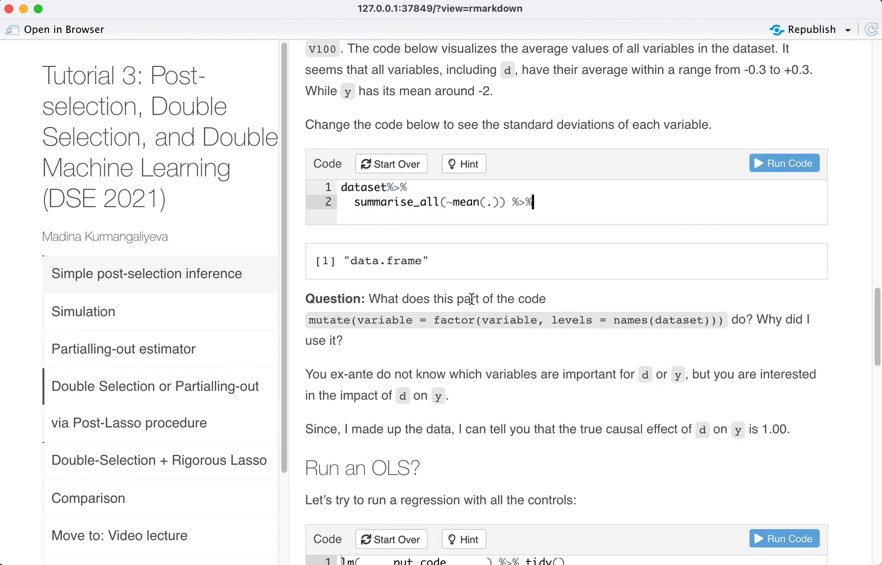
left_click(784, 163)
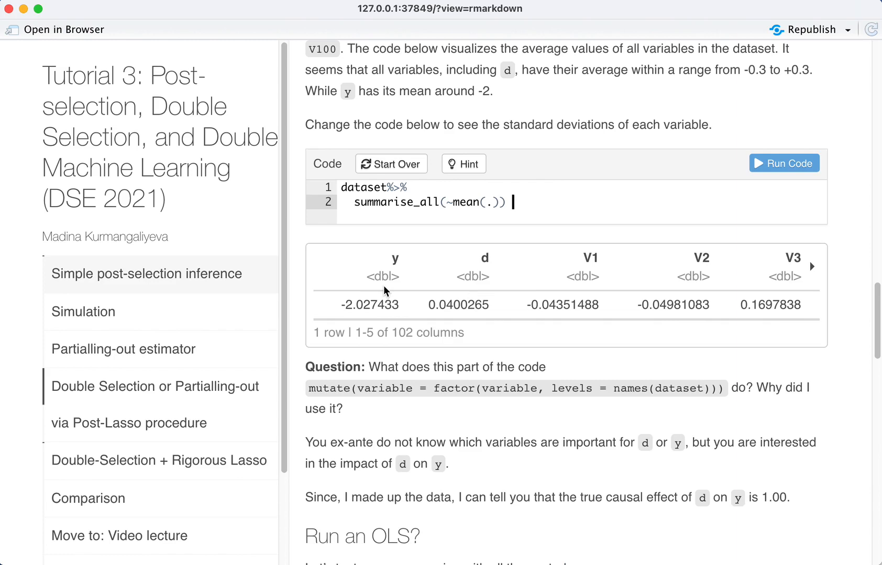
mouse_move(415, 286)
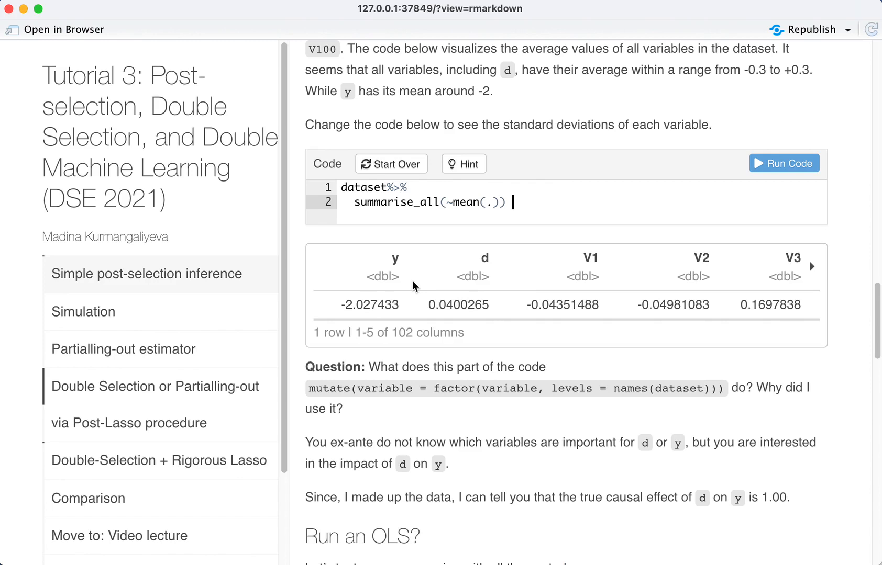
type("%>%")
type("gather(variable, mean_val)")
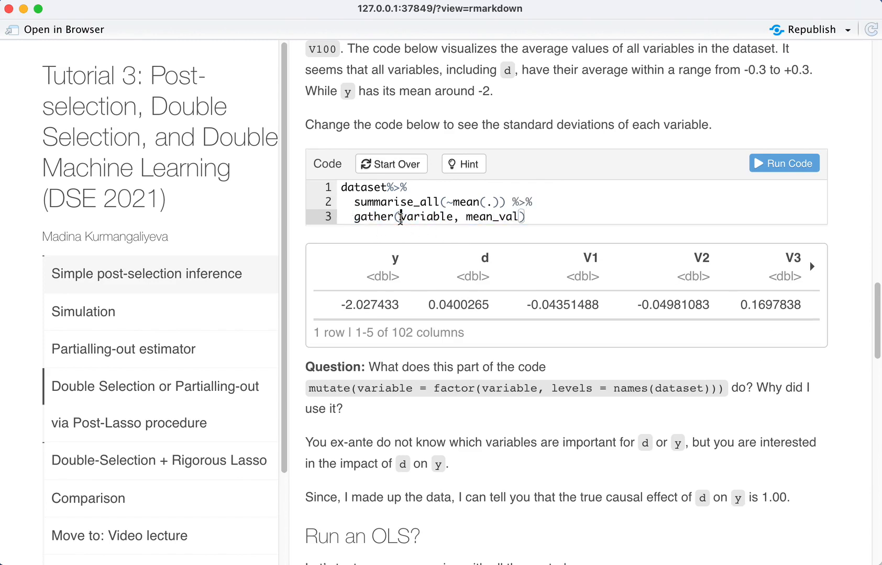
- Empty the gather() arguments and run to reshape the means into a 102-row key–value table
left_click_drag(400, 216, 518, 216)
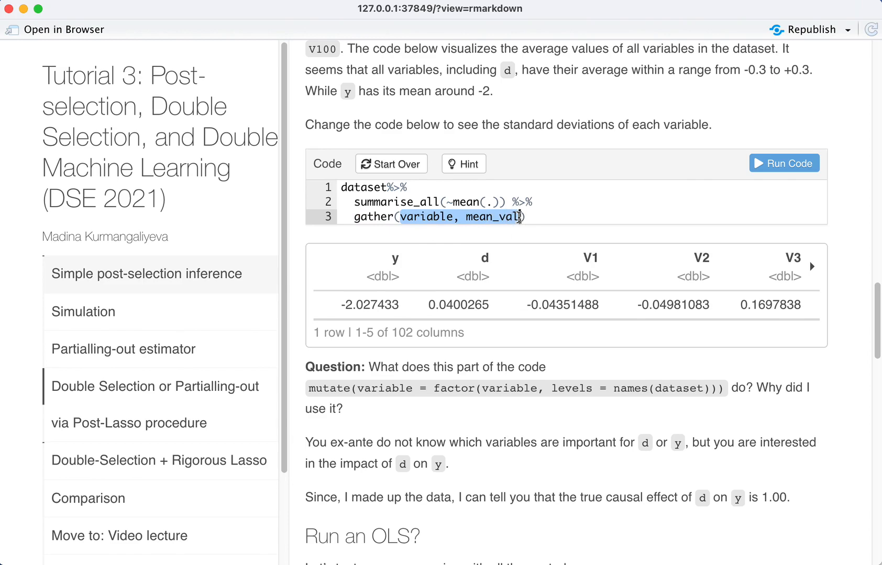
key("Delete")
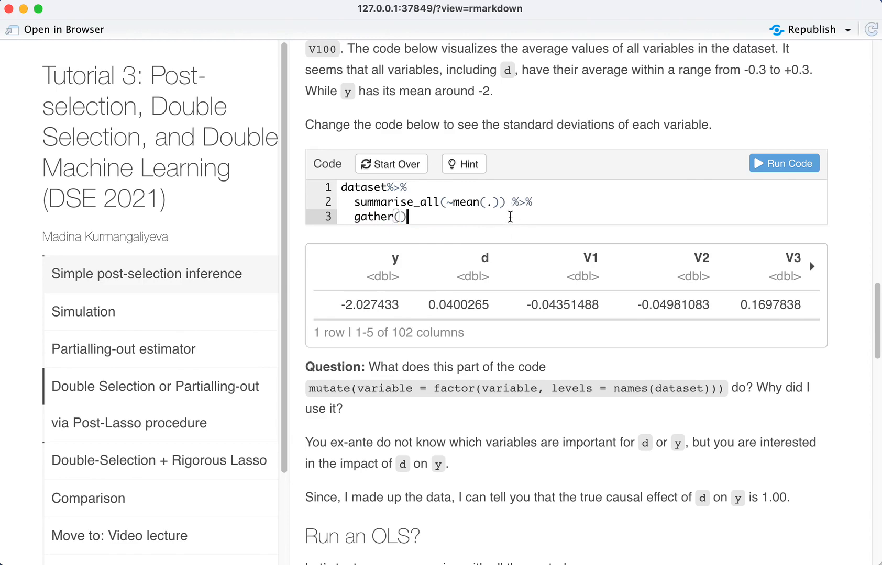
left_click(783, 164)
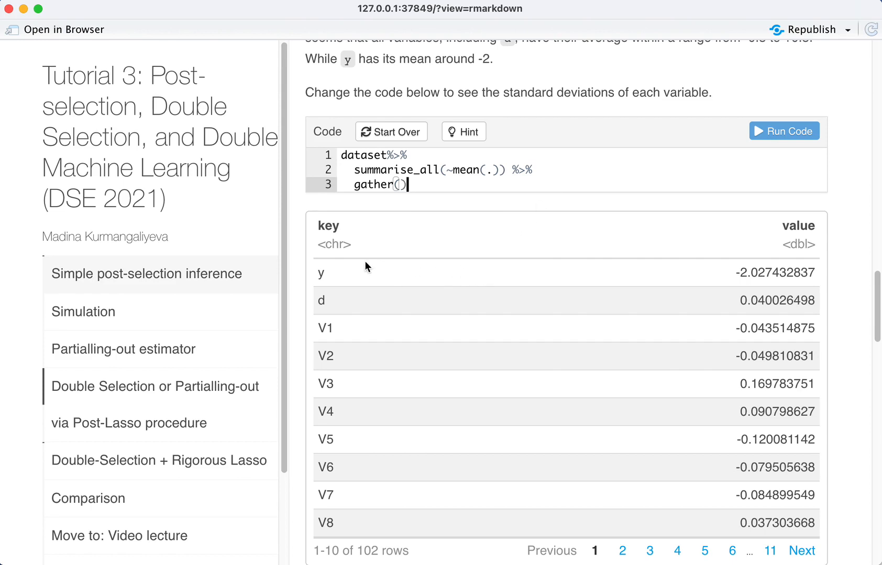
mouse_move(348, 267)
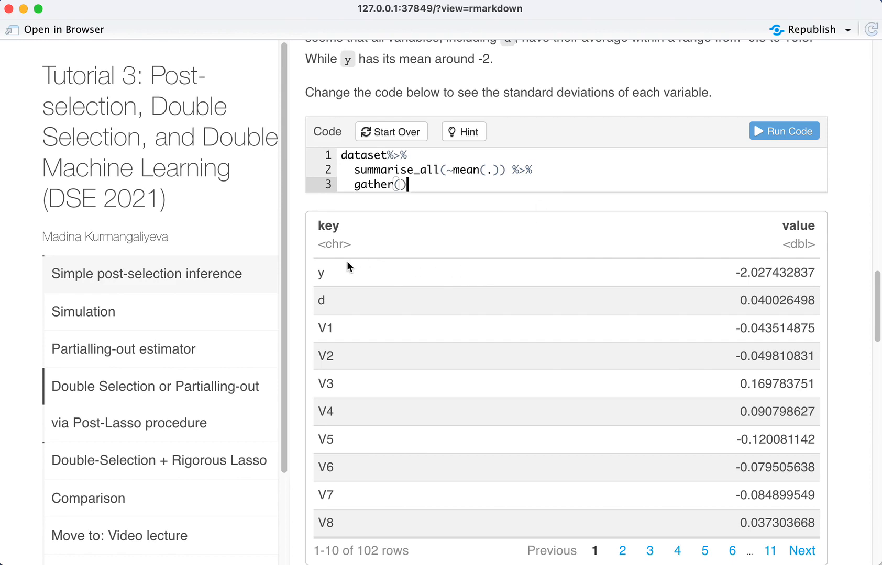
mouse_move(214, 398)
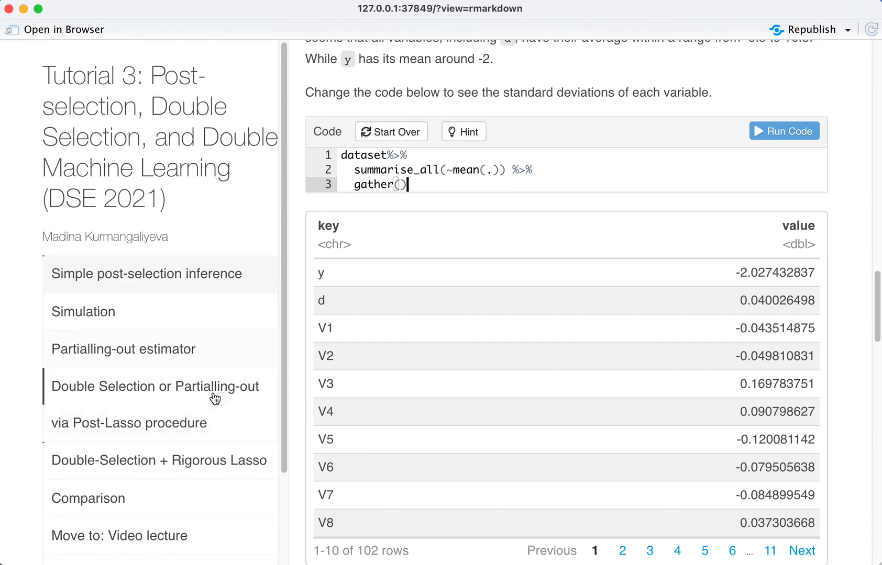
mouse_move(732, 242)
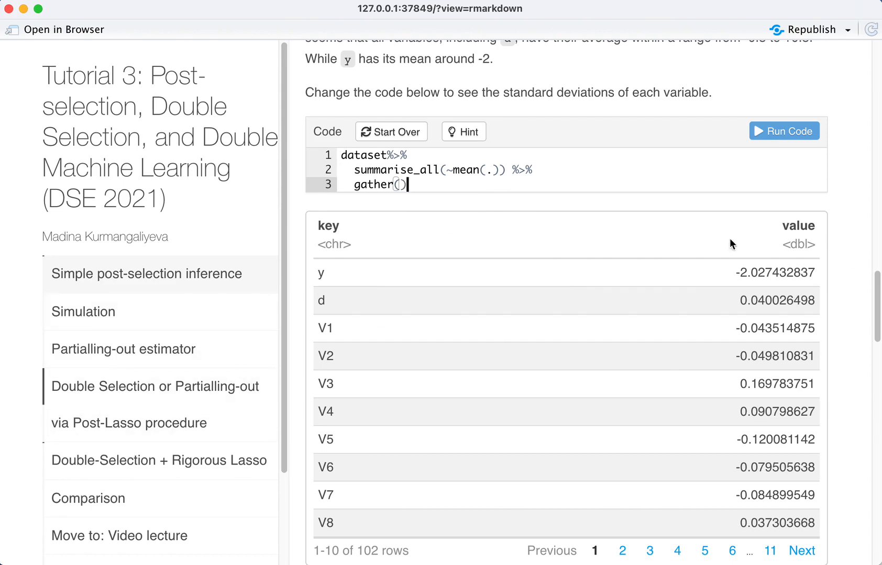
mouse_move(432, 298)
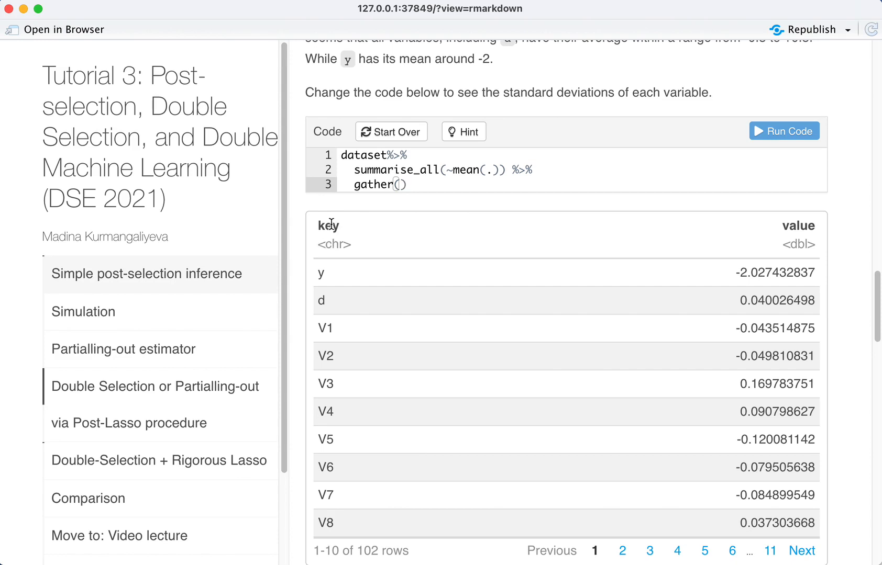
mouse_move(798, 218)
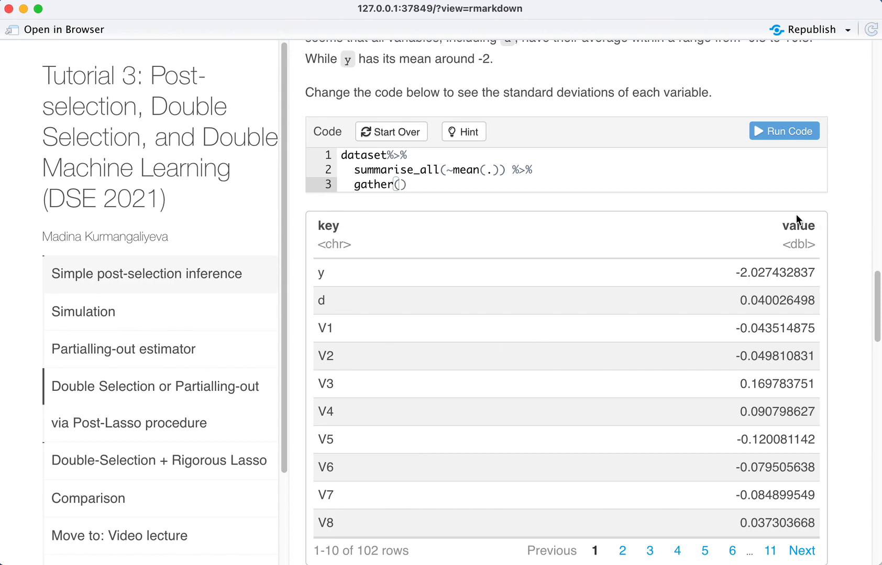
- Name the gather columns key = variable, value = mean_val and rerun the 102-row table
left_click(463, 132)
type("key = ")
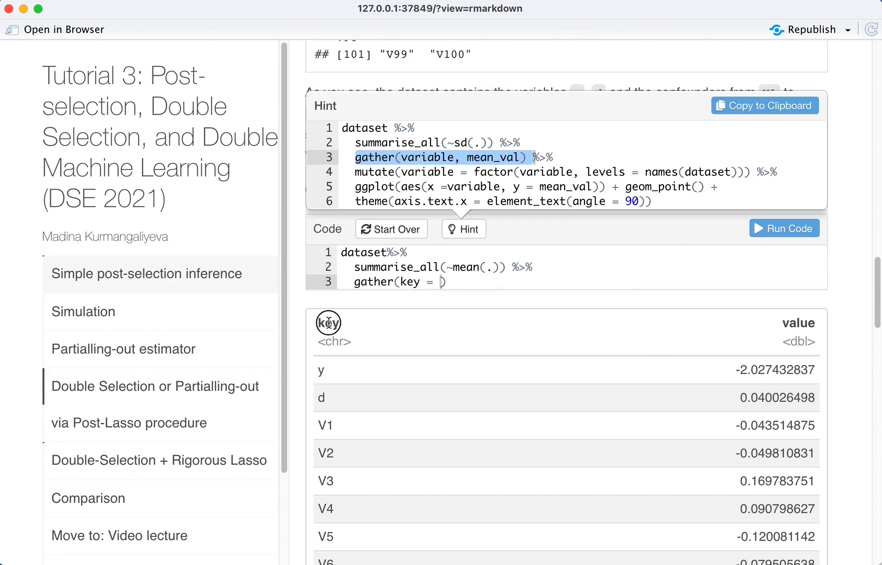
type("variable,")
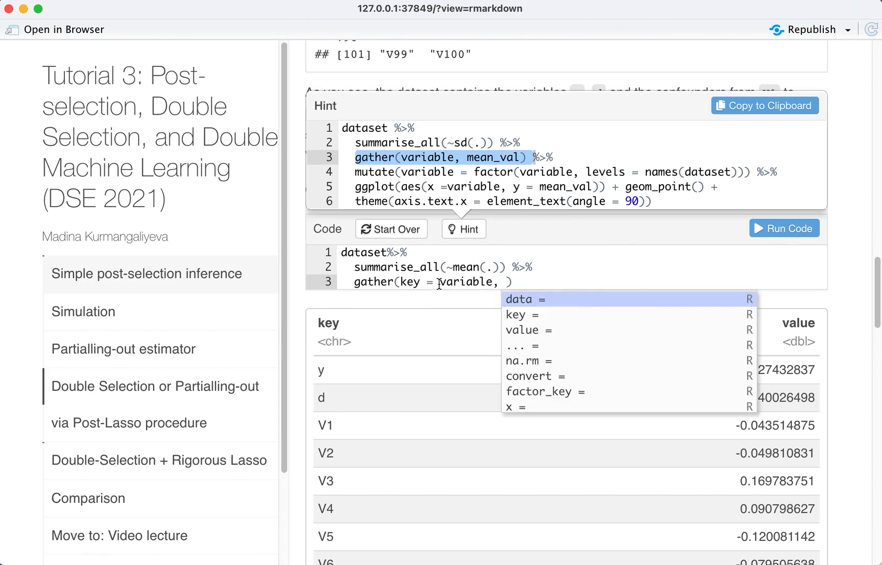
type("value = m")
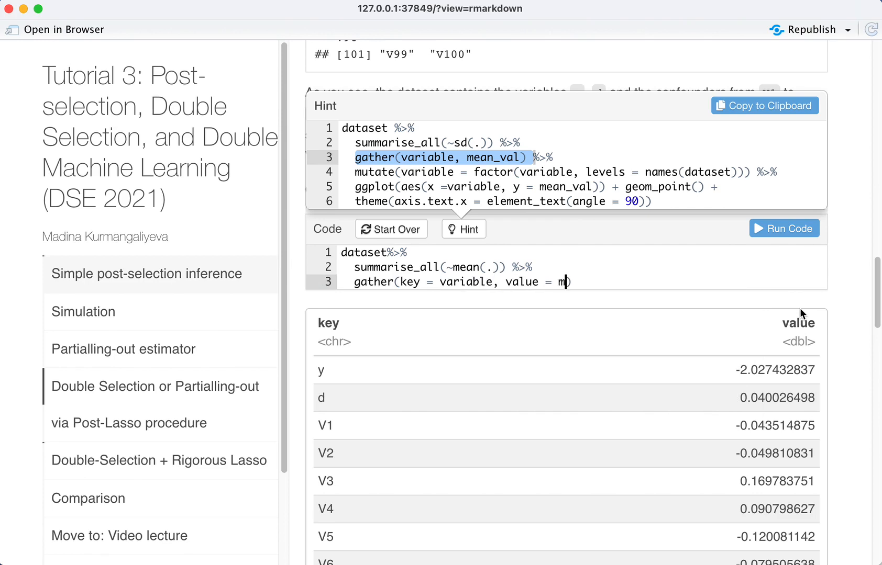
type("ean_val")
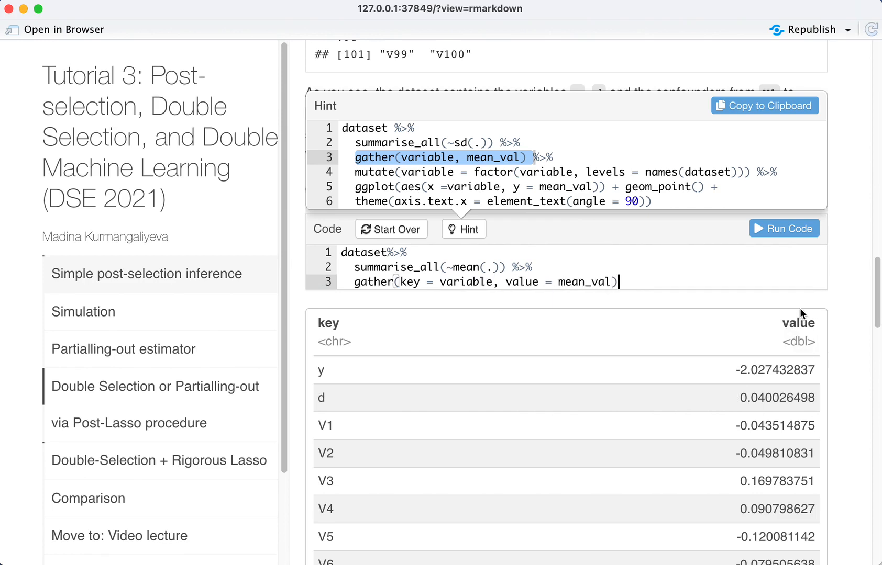
left_click(784, 228)
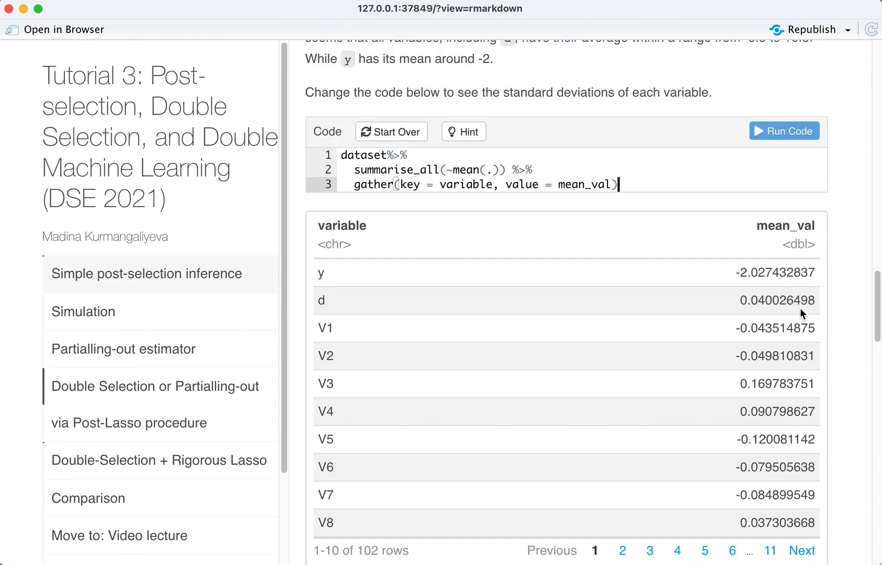
mouse_move(663, 370)
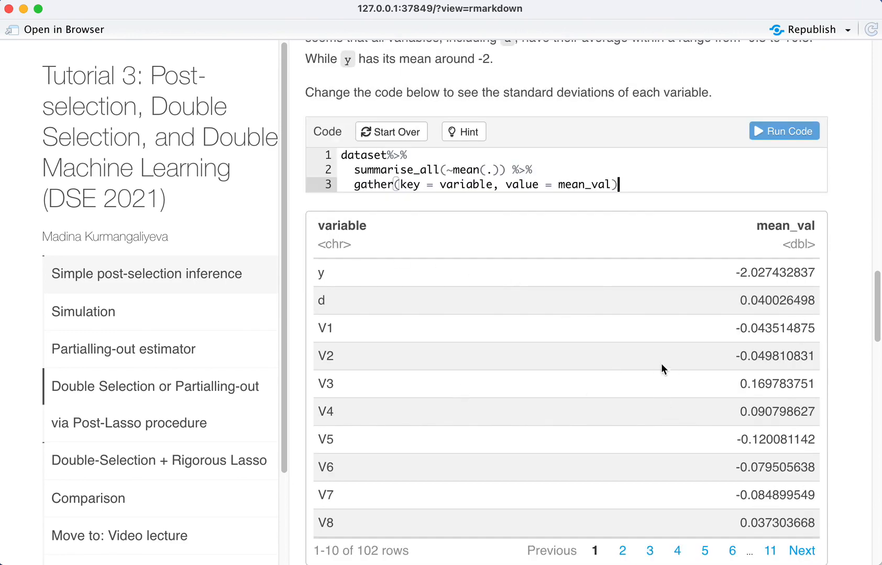
mouse_move(331, 223)
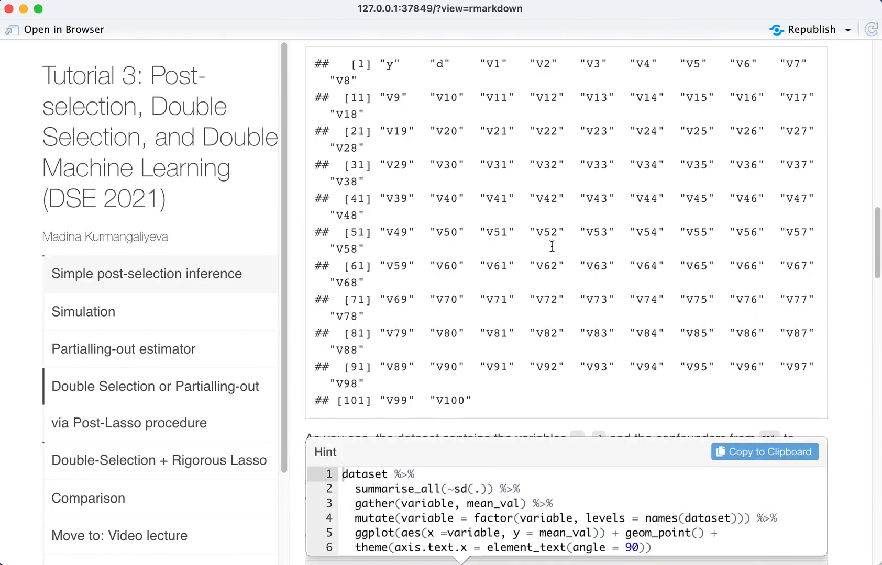
- Compare the mutate levels argument against the names(dataset) list of variable names
scroll("down", 3)
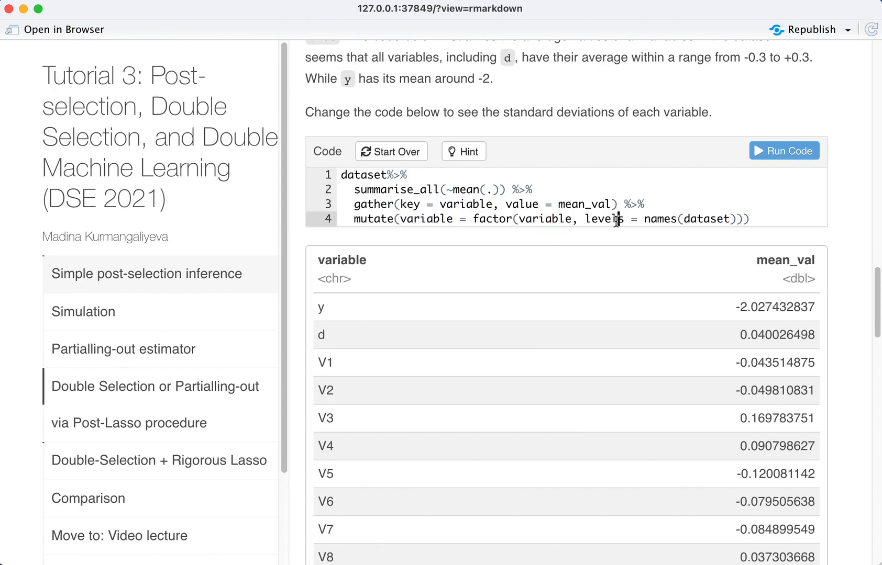
double_click(603, 219)
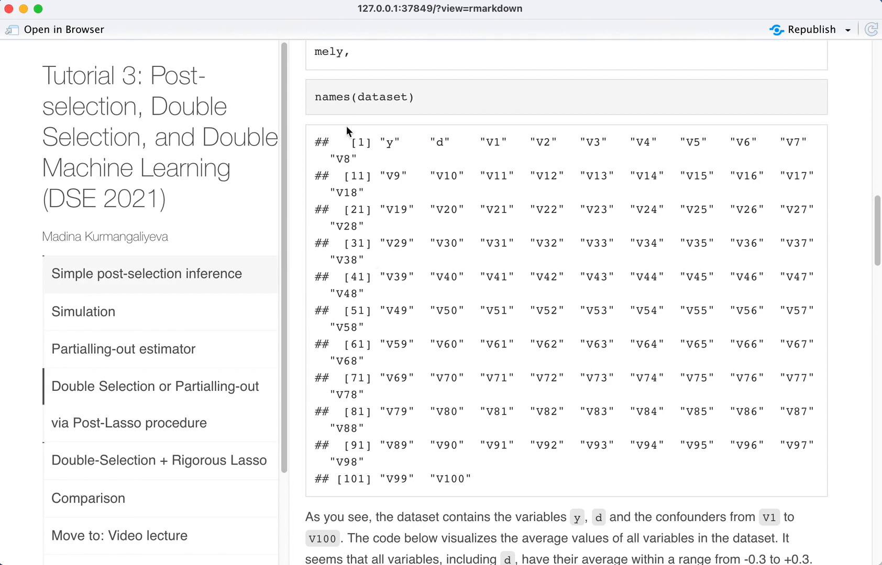
left_click_drag(348, 140, 489, 479)
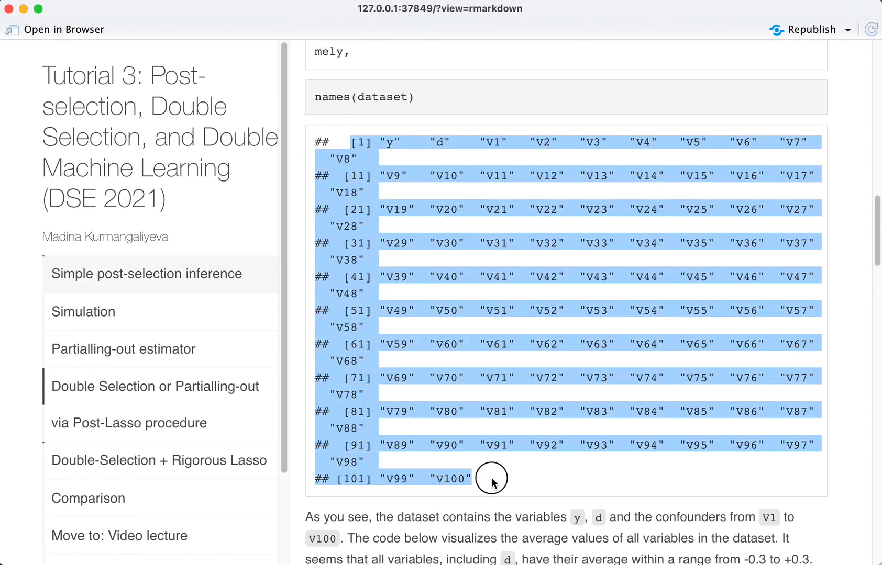
mouse_move(393, 157)
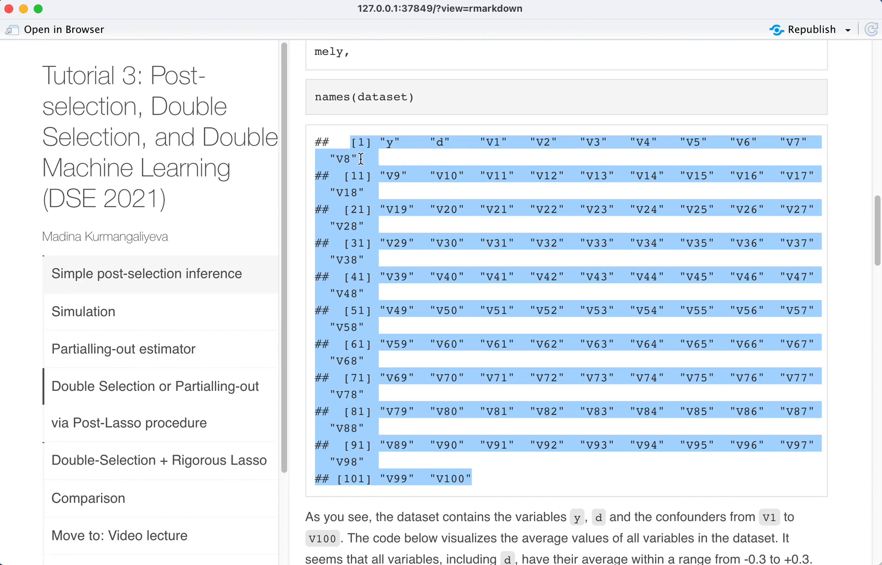
scroll("down", 3)
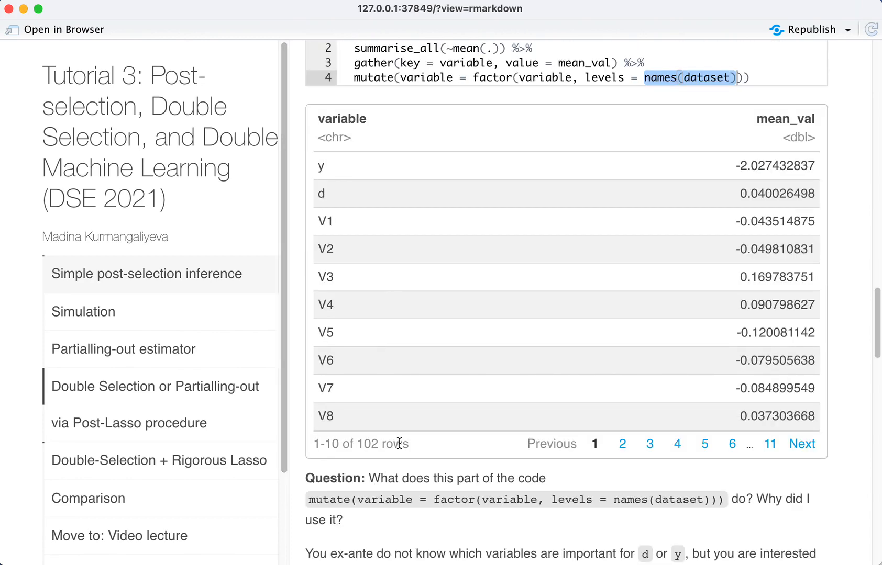
scroll("down", 3)
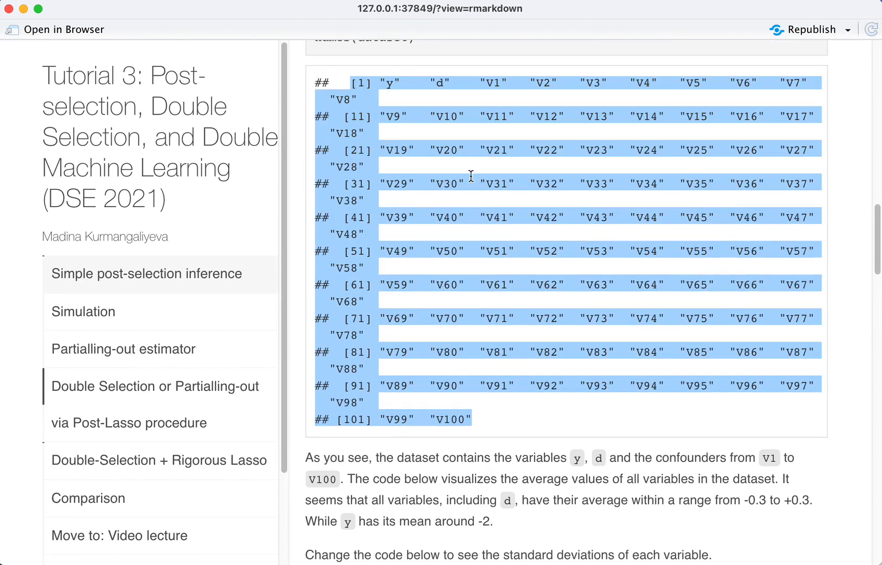
scroll("down", 3)
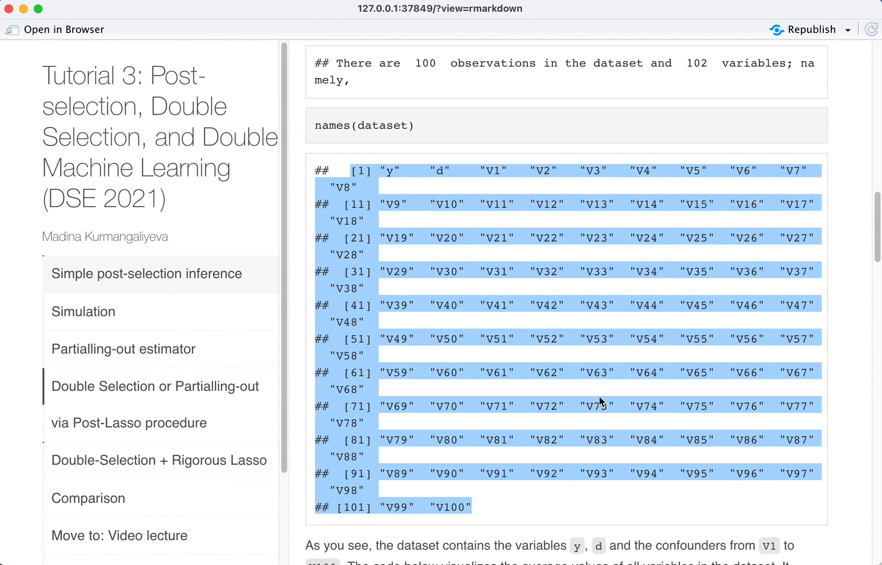
mouse_move(409, 187)
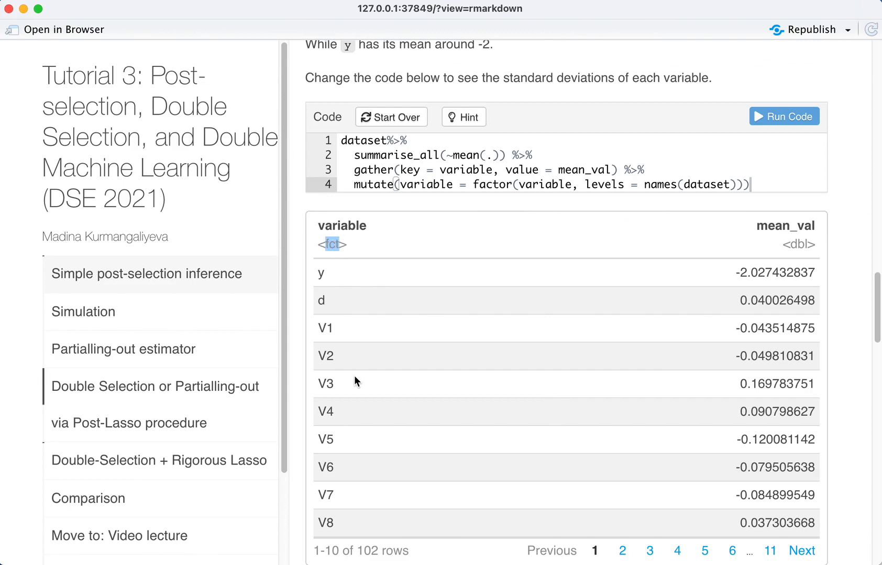
- Copy the hint's ggplot point and axis-label theme lines into the exercise code
left_click(463, 117)
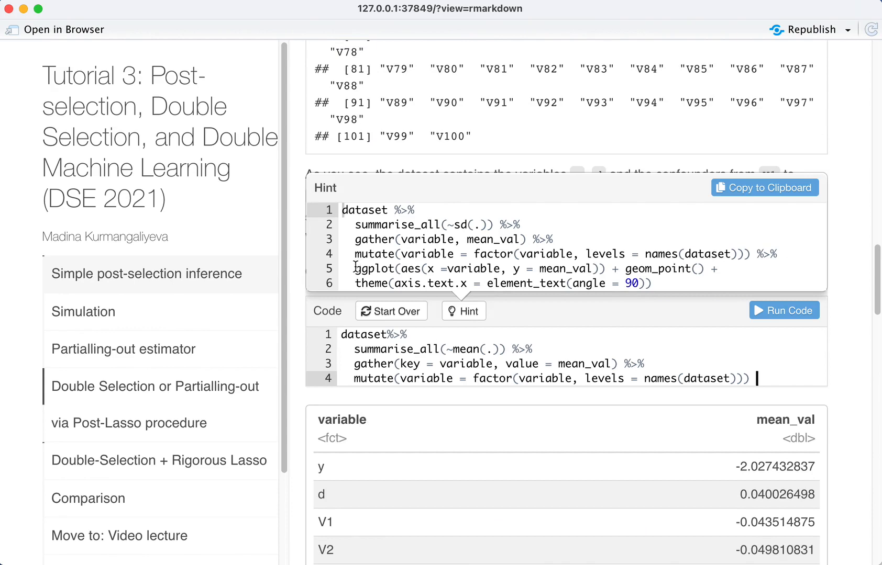
left_click_drag(354, 269, 697, 275)
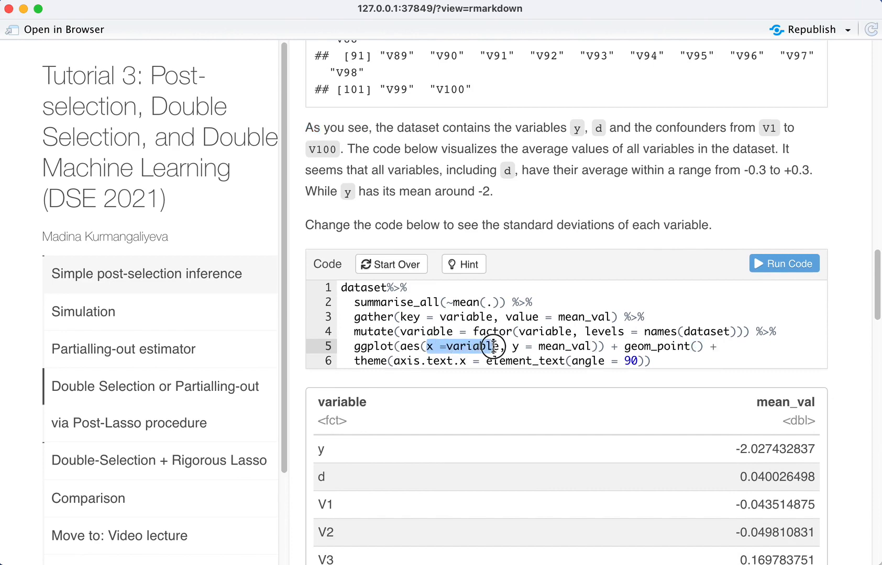
scroll("down", 3)
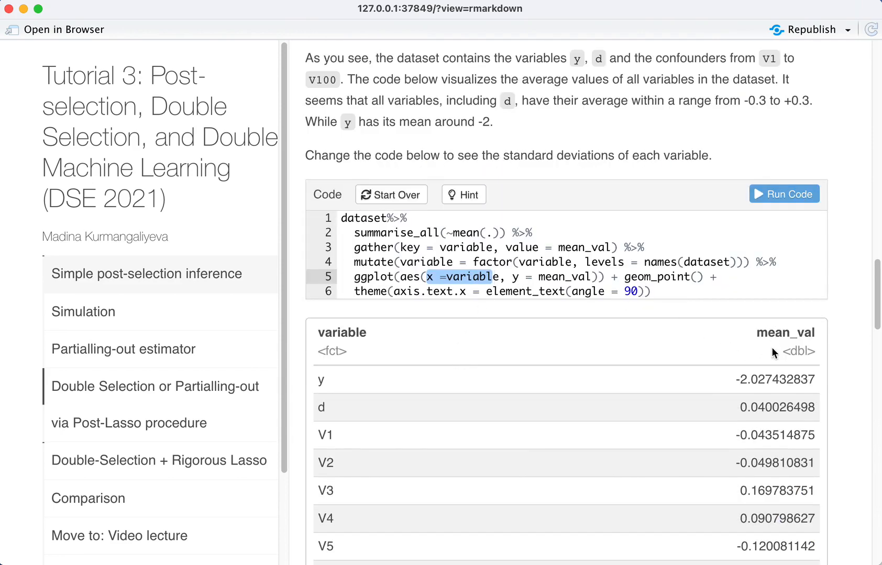
mouse_move(333, 560)
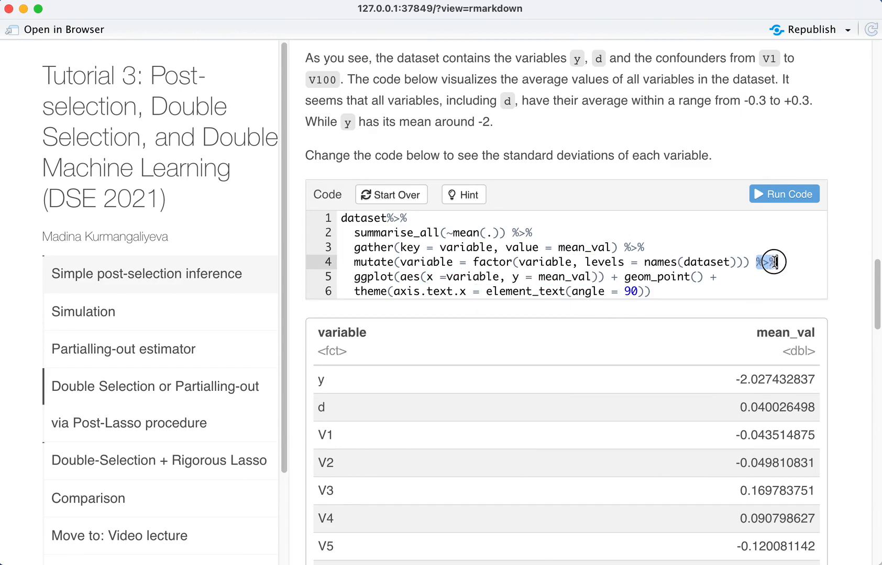
- Remove the angle-90 theme line so the code ends at geom_point() with mean_val mapped
left_click(764, 262)
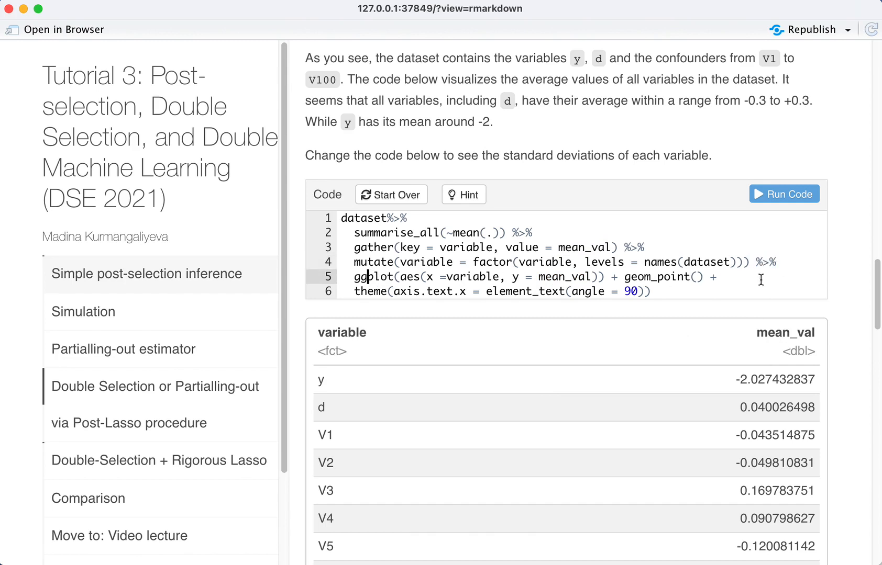
left_click_drag(343, 217, 748, 262)
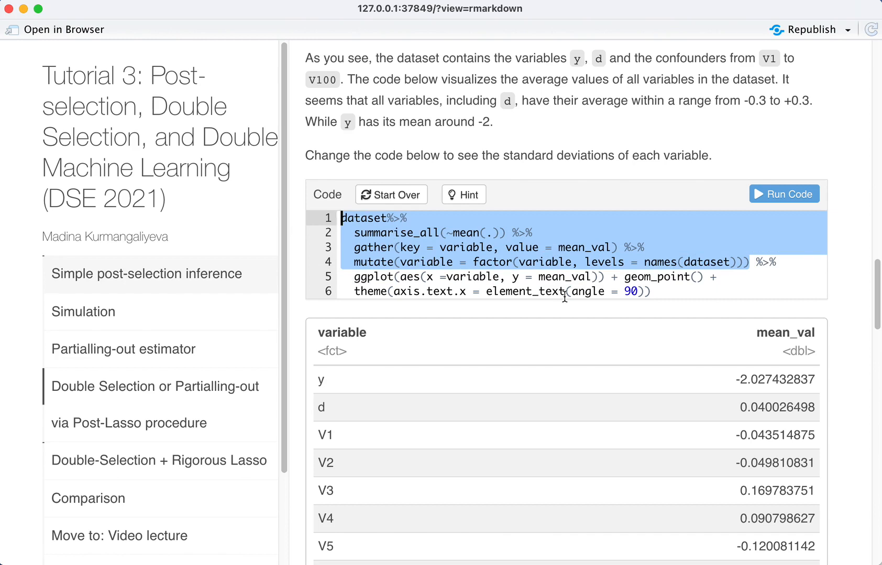
mouse_move(608, 302)
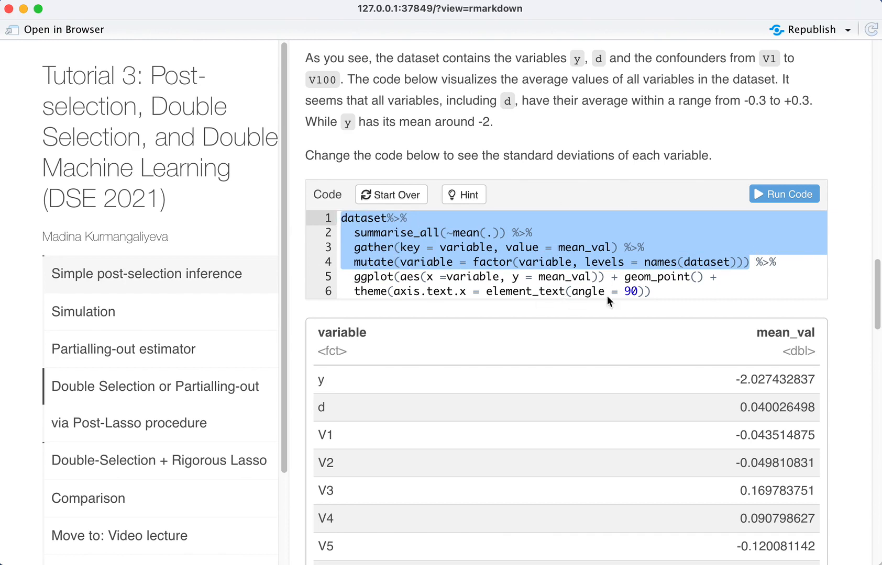
left_click(587, 277)
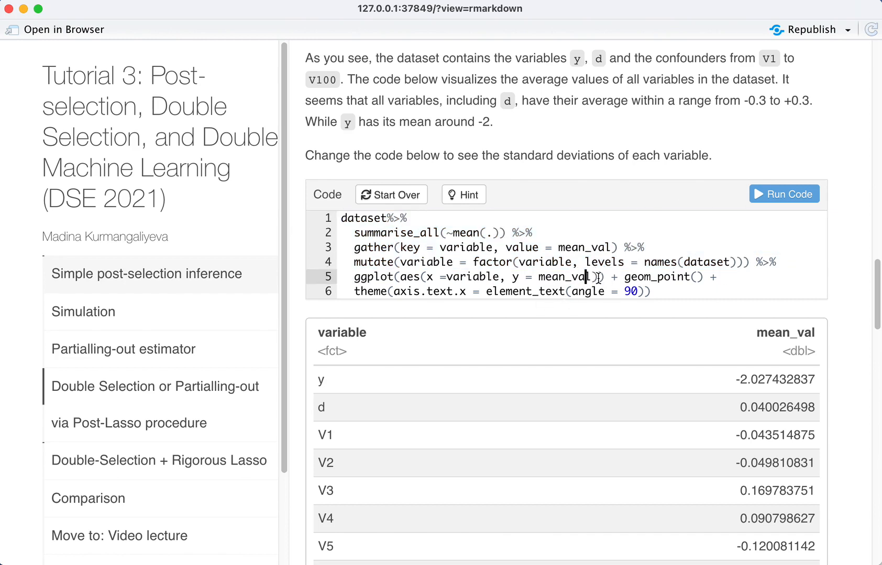
double_click(656, 277)
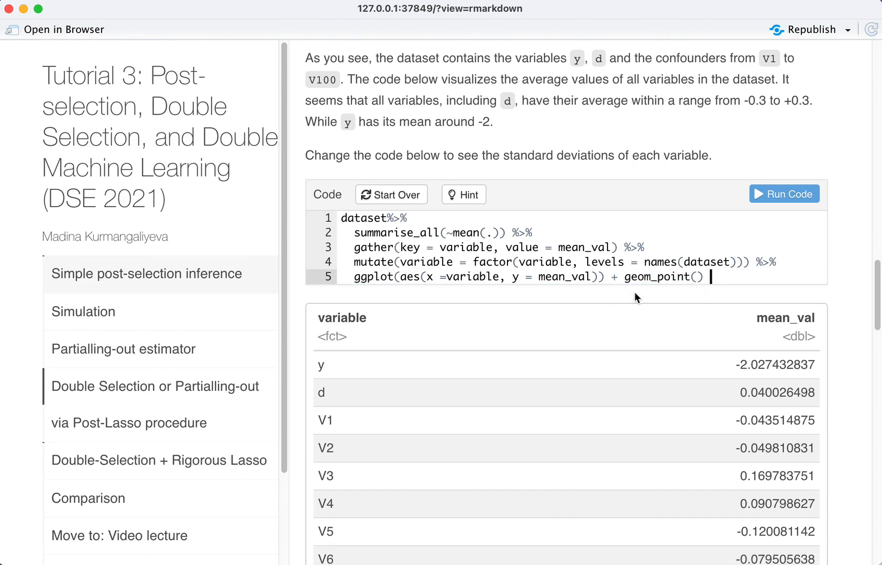
- Run the pipeline to draw the dot plot of each variable's mean
left_click(784, 194)
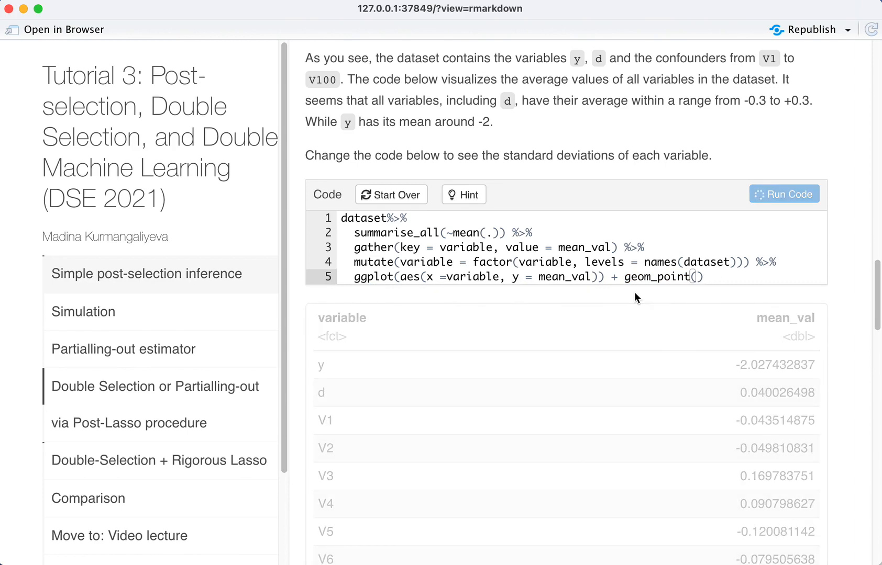
left_click(783, 194)
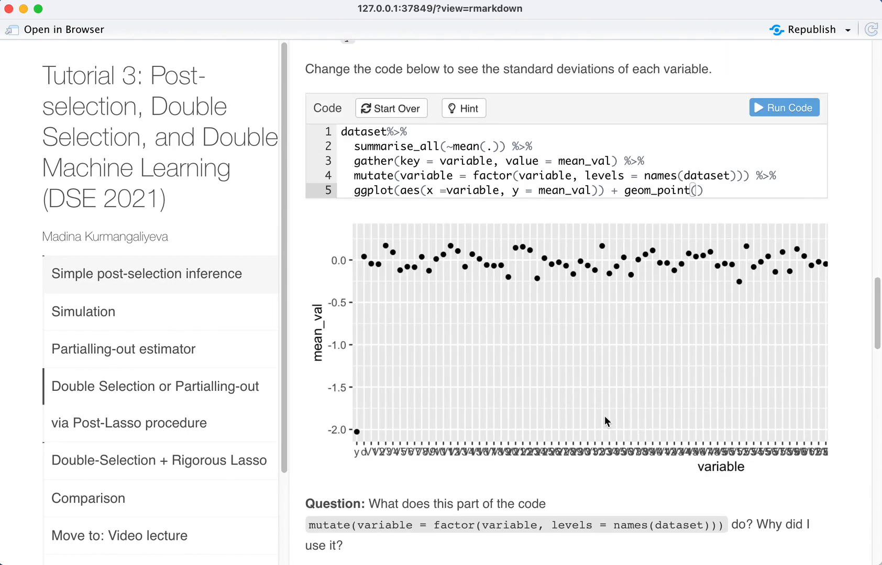
mouse_move(480, 473)
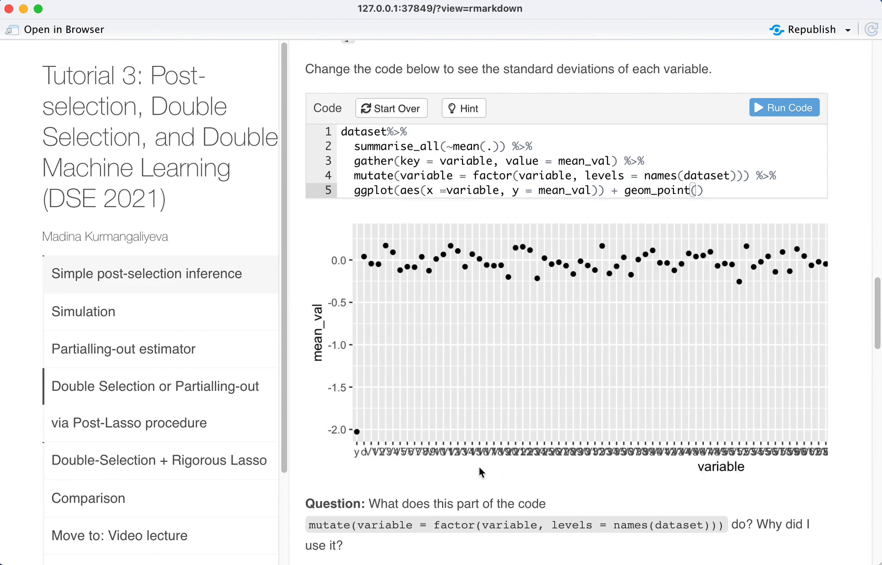
mouse_move(816, 458)
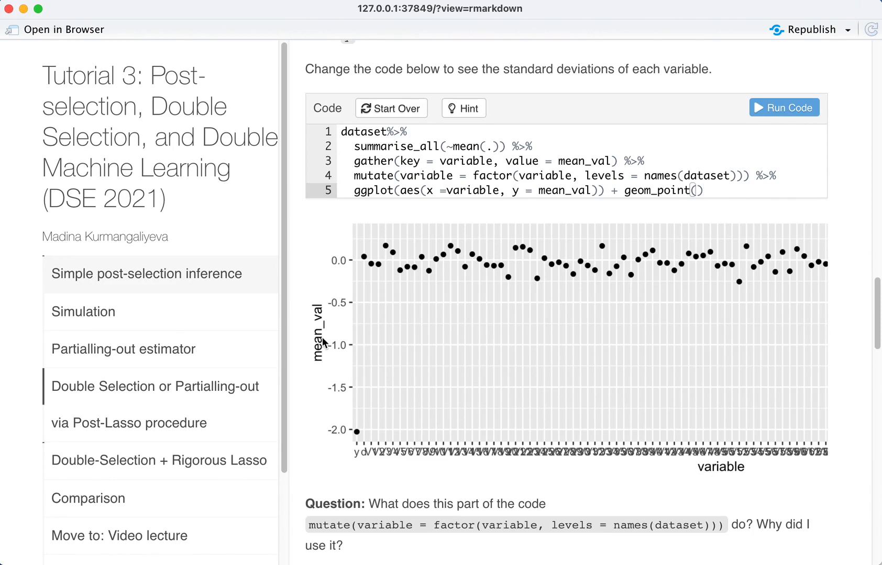
mouse_move(379, 276)
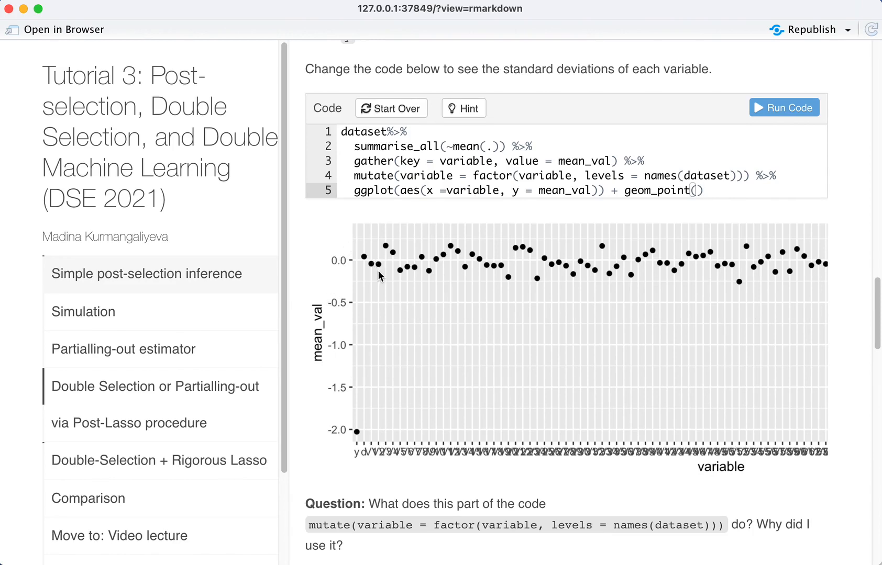
mouse_move(463, 126)
type("+")
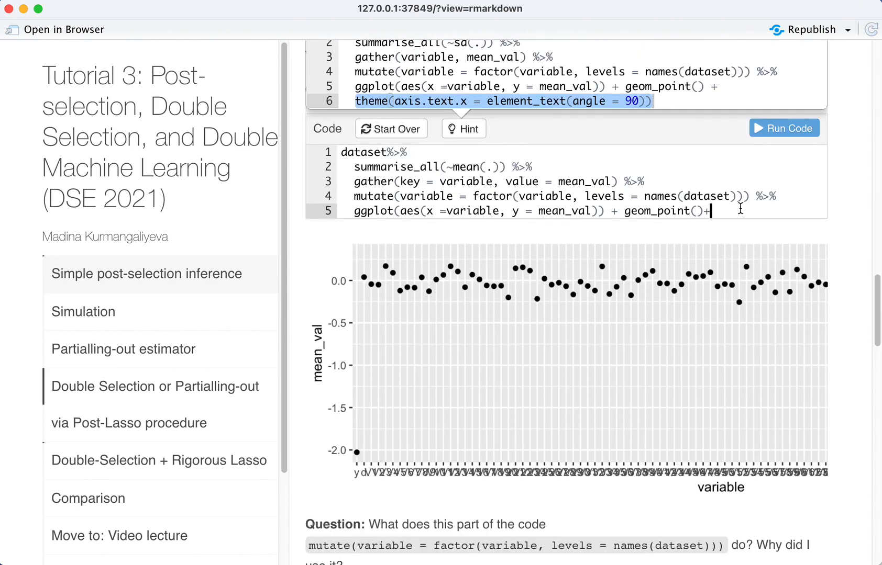
- Add theme(axis.text.x = element_text(angle = 90)) and rerun for vertical axis labels
type("theme(axis.text.x = element_text(angle = 90))")
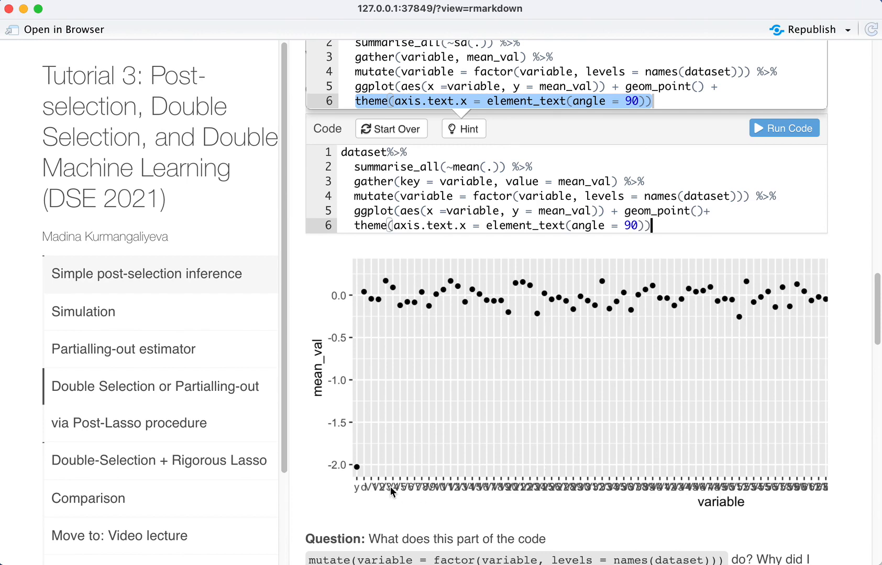
mouse_move(660, 226)
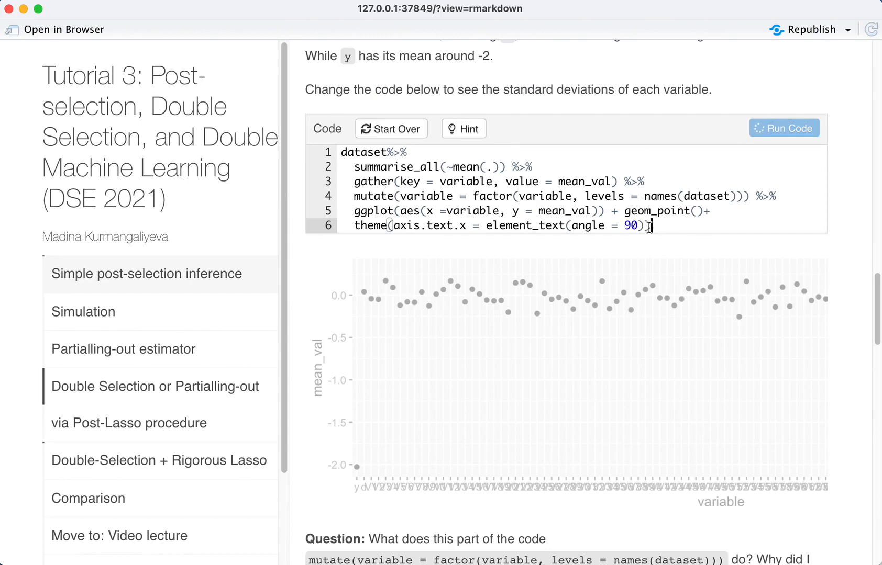
left_click(783, 128)
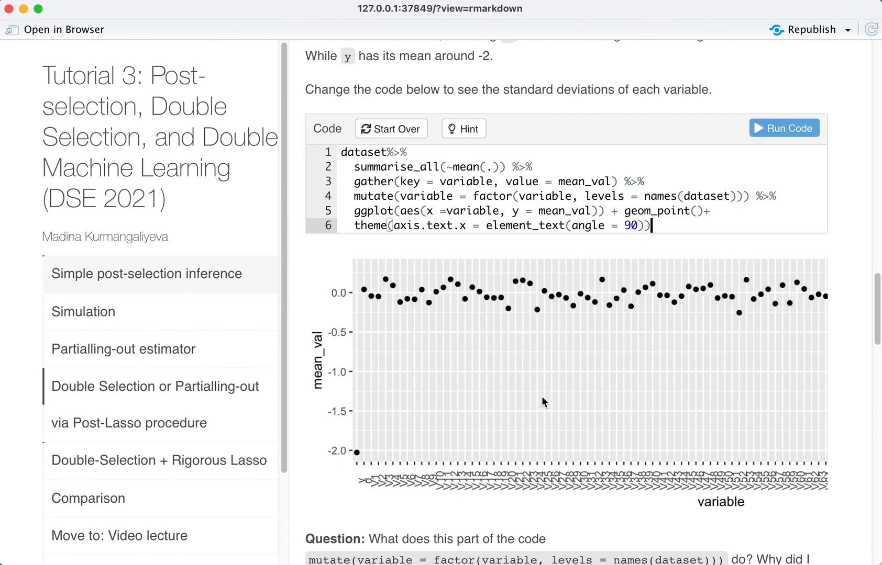
- Delete the factor-ordering mutate line and rerun so variables plot alphabetically
triple_click(551, 198)
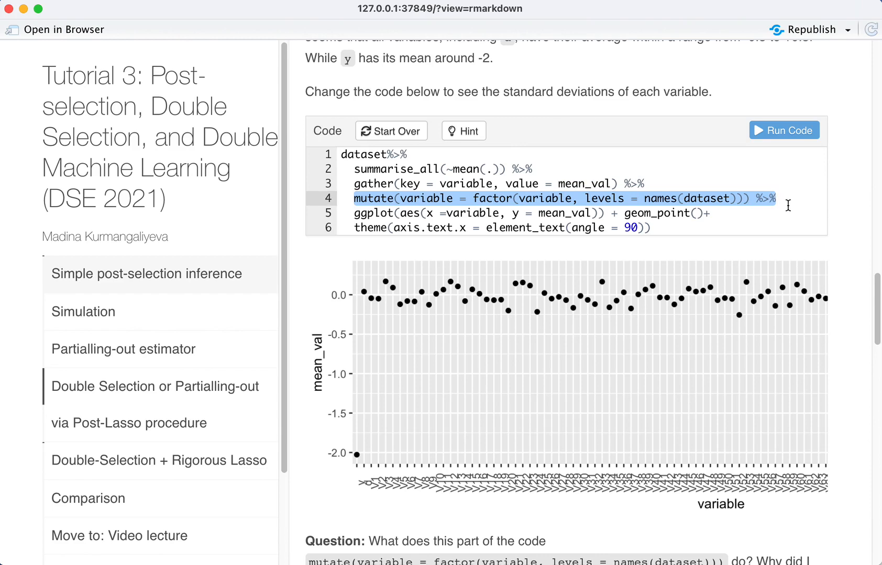
key("Backspace")
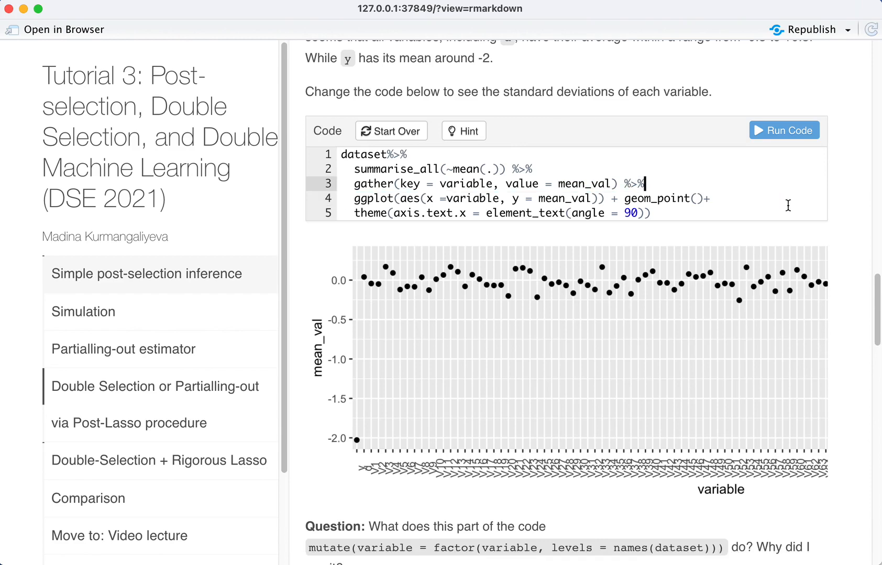
left_click(784, 129)
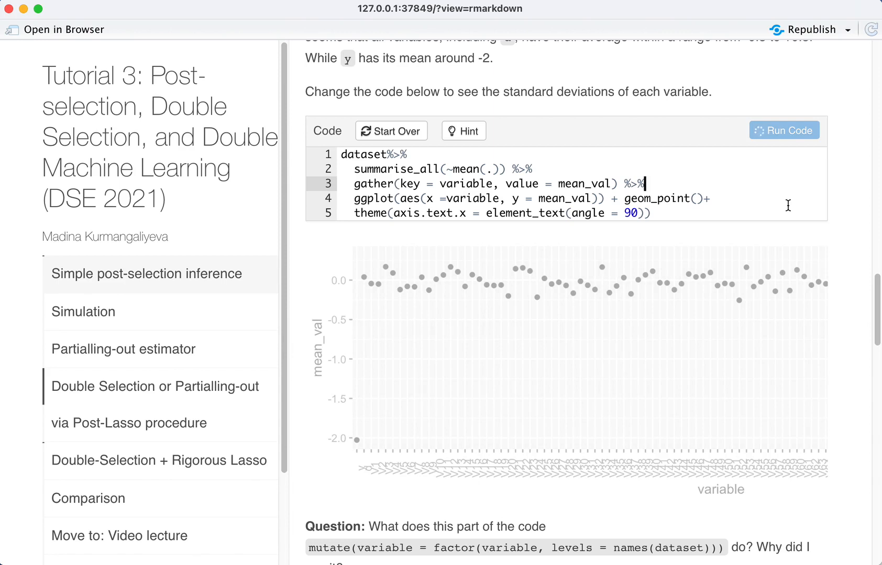
left_click(783, 130)
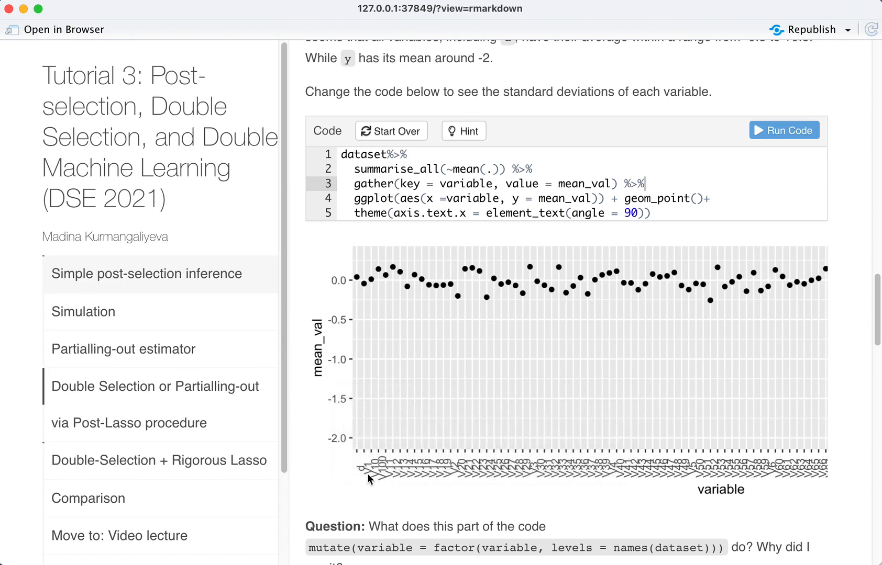
mouse_move(877, 449)
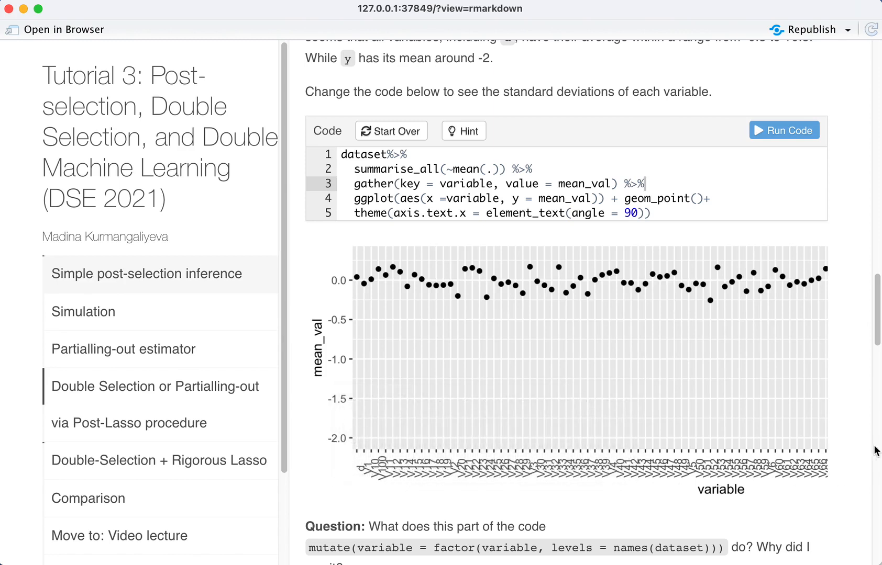
mouse_move(842, 438)
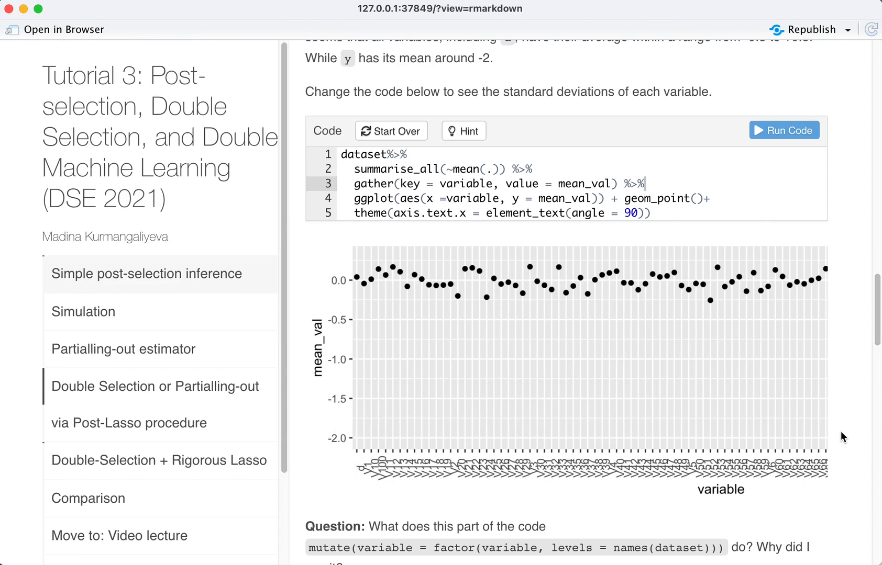
mouse_move(485, 506)
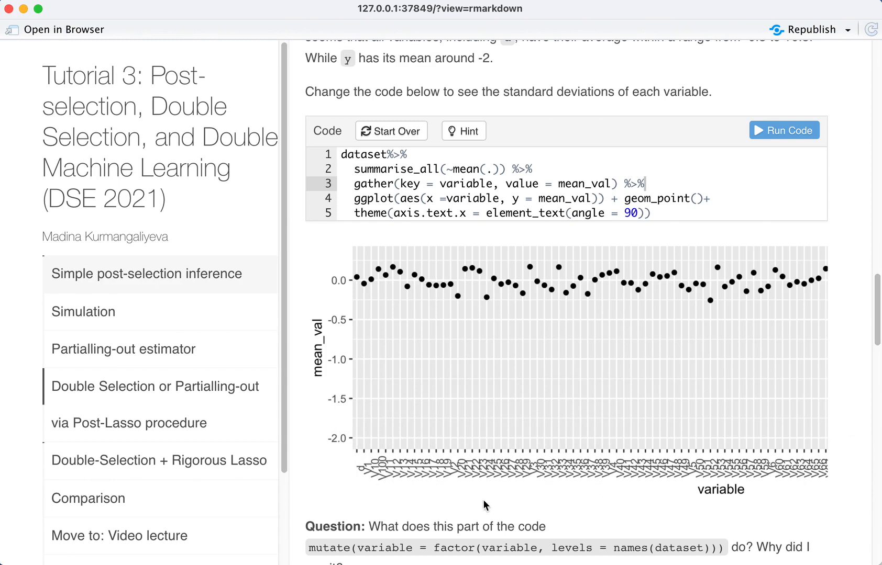
mouse_move(766, 492)
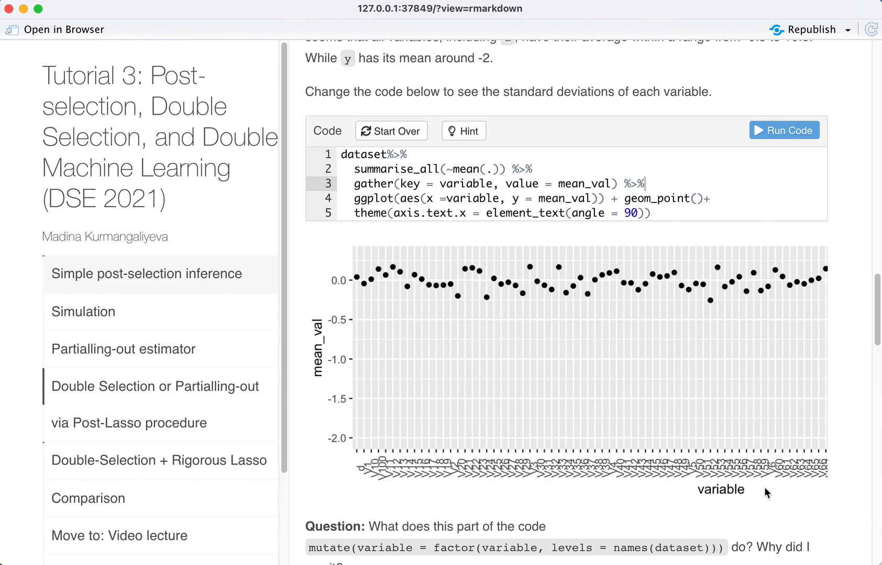
mouse_move(838, 495)
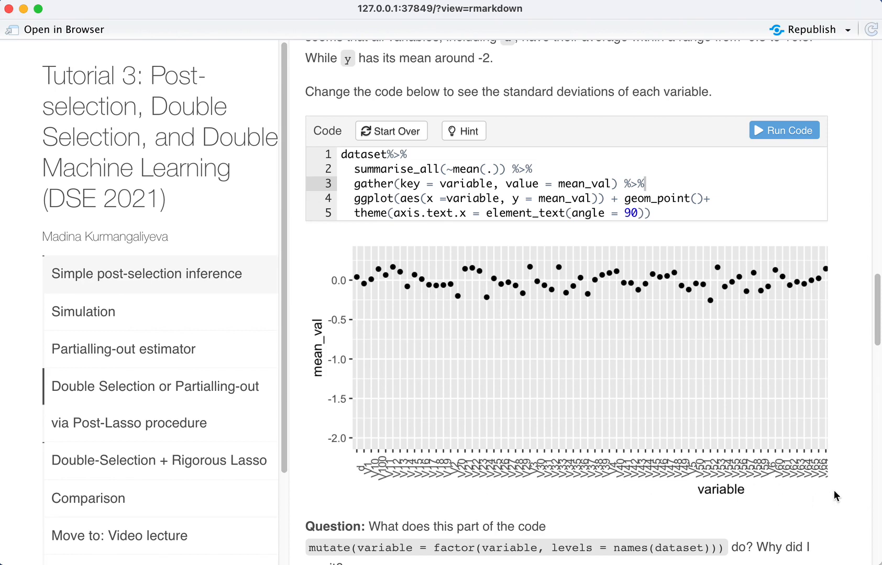
mouse_move(376, 485)
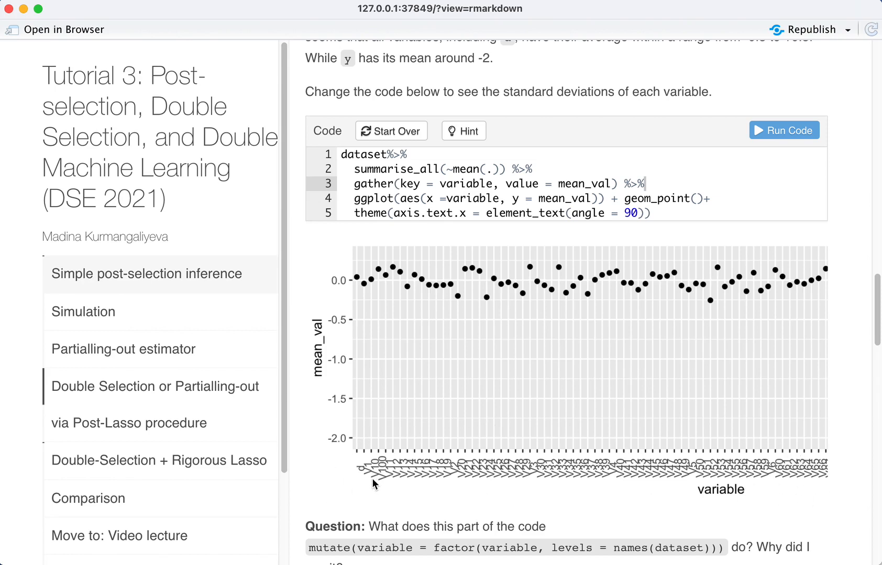
mouse_move(372, 479)
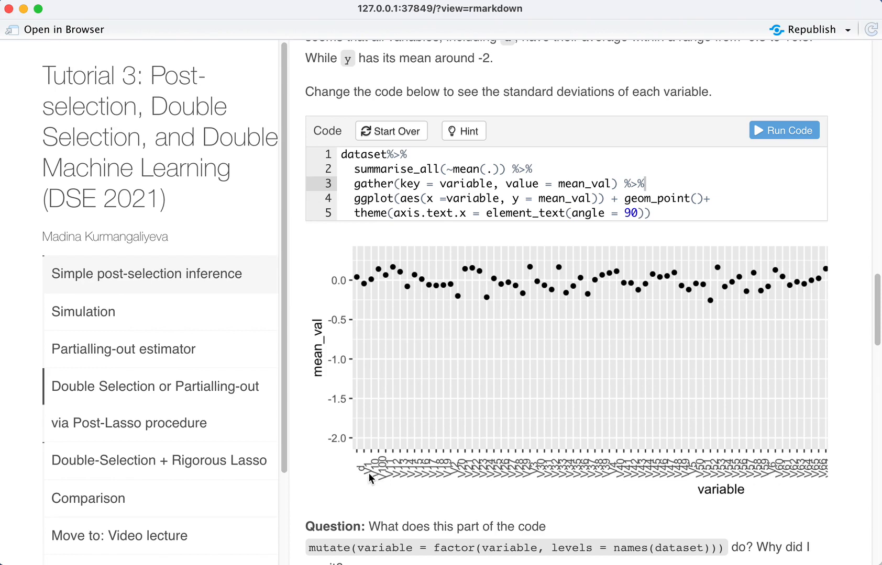
mouse_move(706, 476)
type("mutate(variable = factor(variable, levels = names(dataset))) %>%")
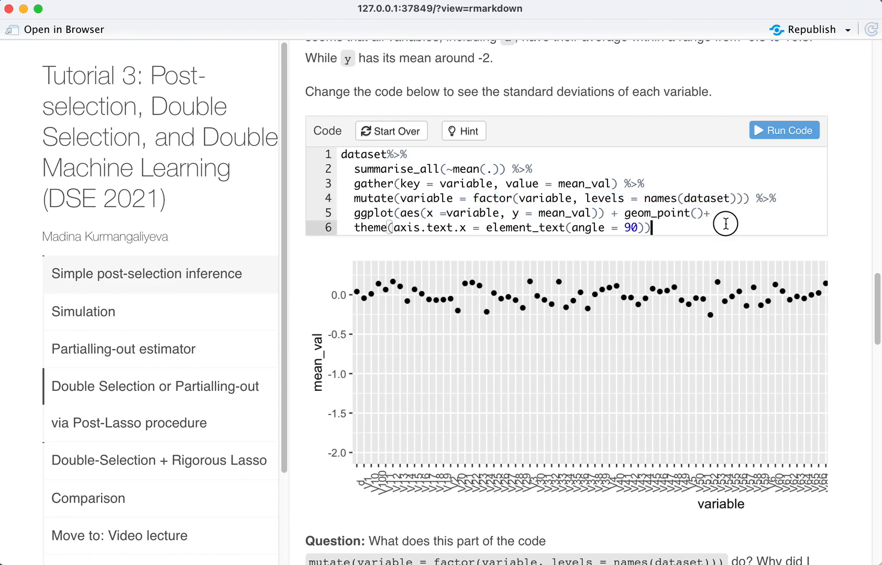
- Rerun the means-plot exercise so it redraws with the factor-ordering step
left_click(783, 129)
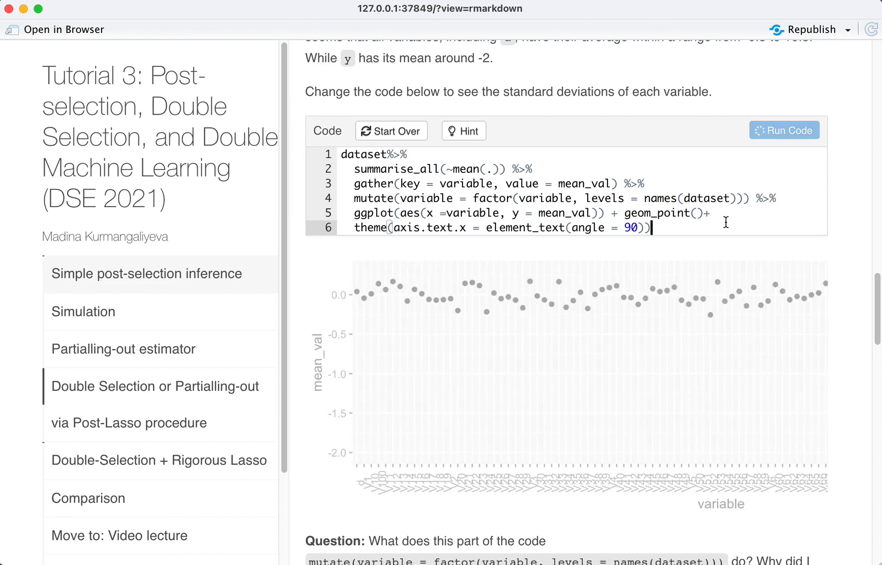
left_click(783, 130)
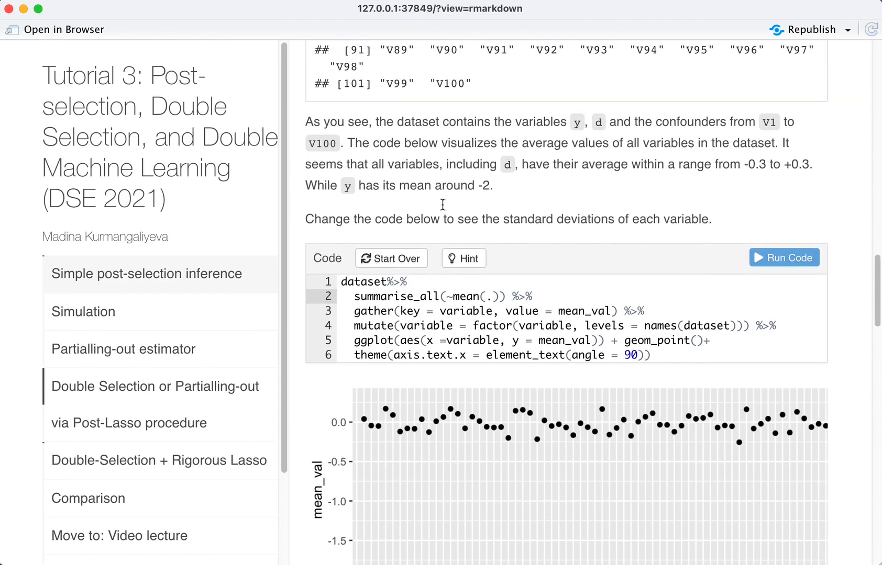
- Swap mean for sd in summarise_all and rerun to plot each variable's standard deviation
left_click_drag(372, 219, 710, 219)
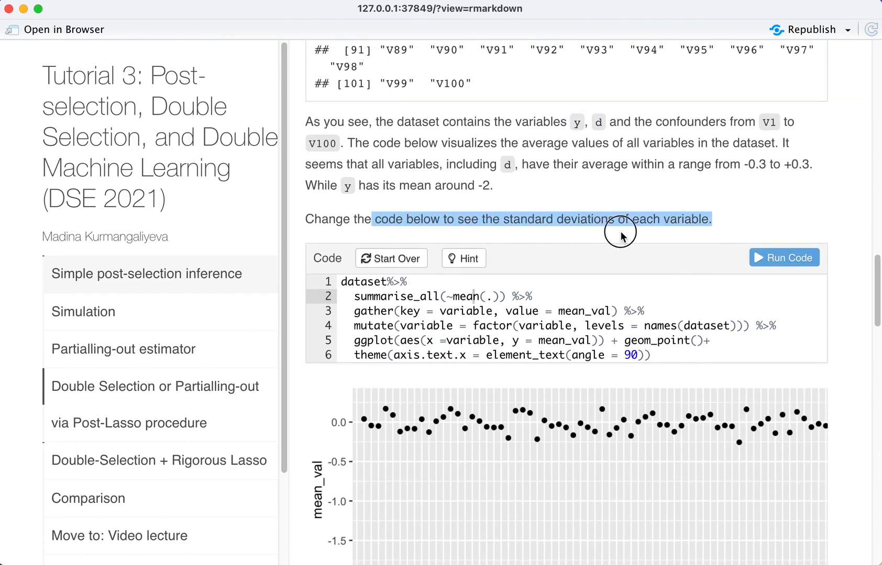
left_click(530, 354)
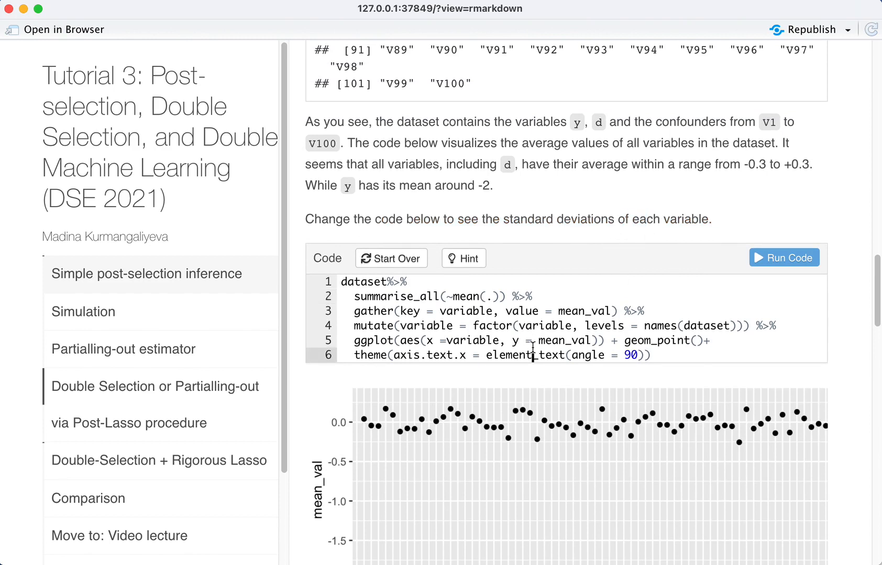
double_click(464, 296)
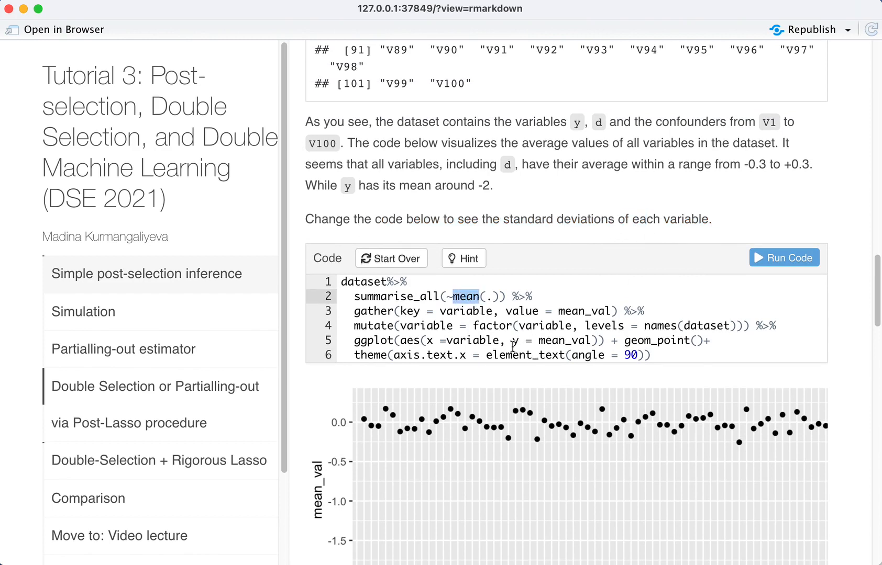
type("sd")
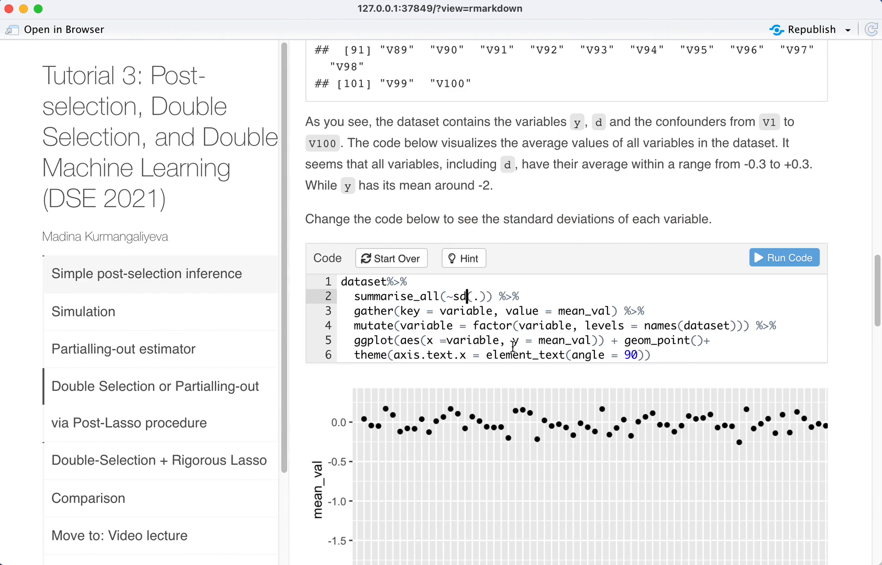
left_click(782, 257)
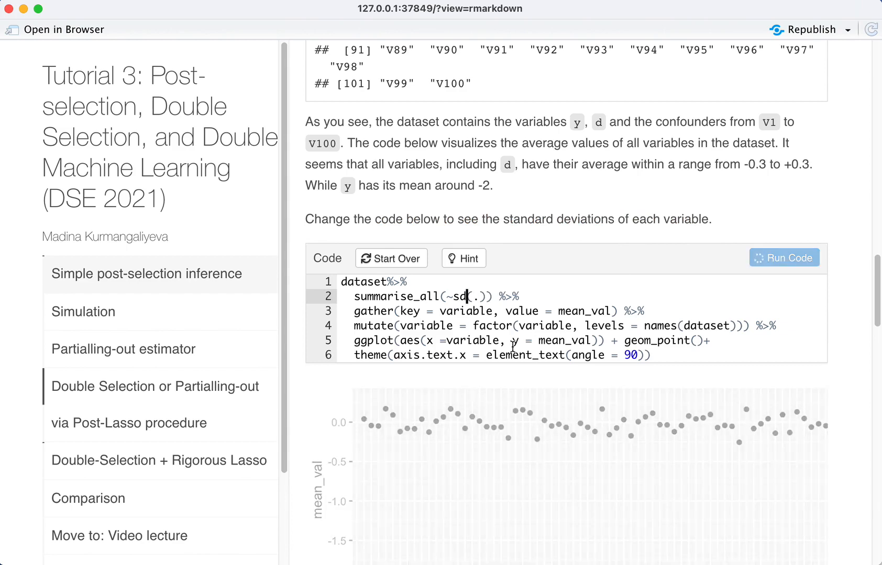
left_click(784, 257)
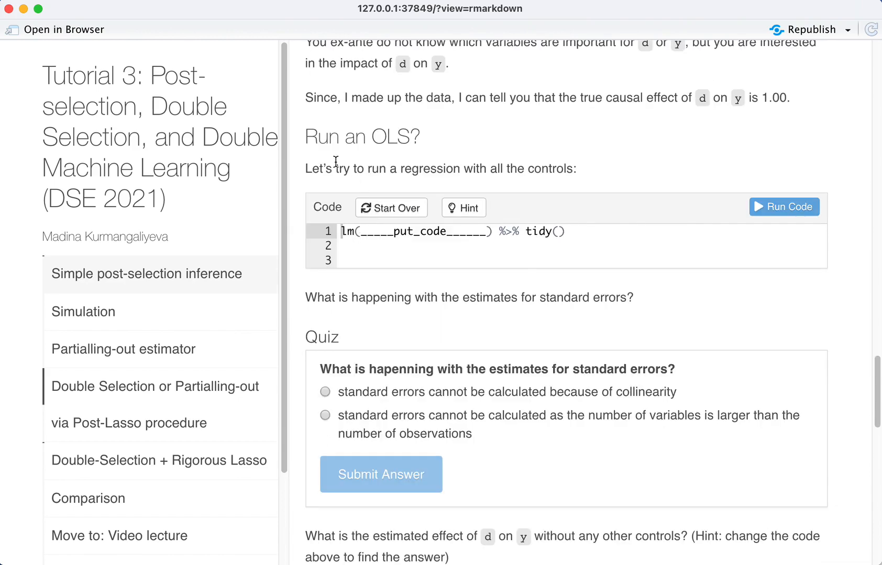
mouse_move(426, 320)
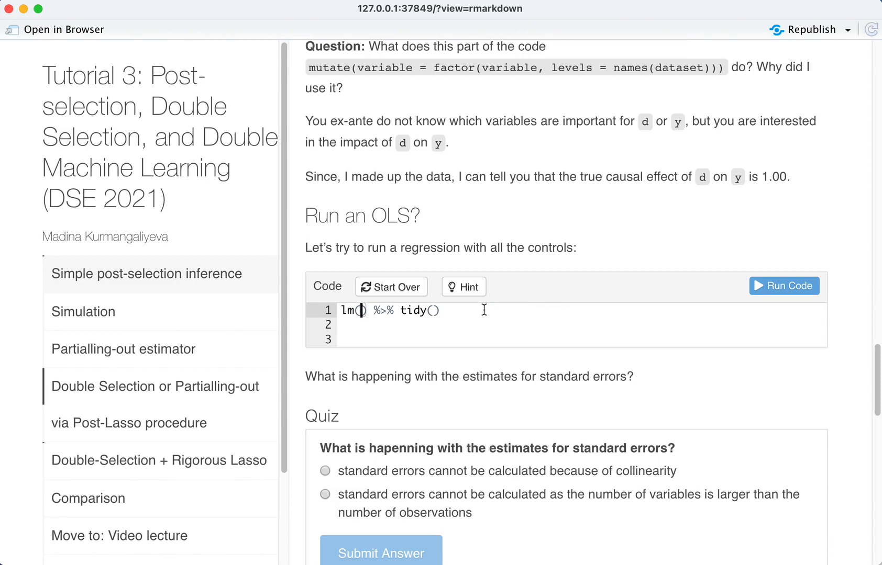
- Fit lm(y ~ ., data = dataset) and run it to get the tidied coefficient table
type("y ~")
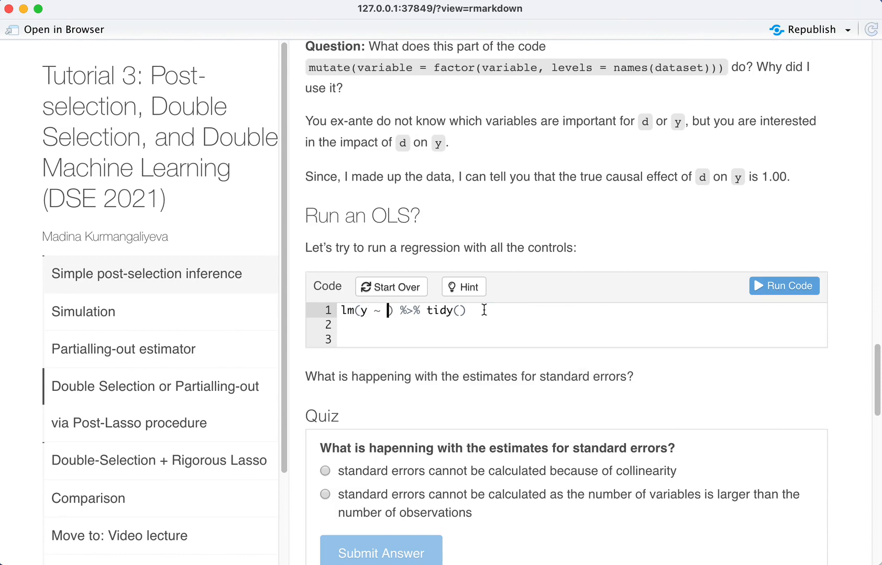
type("., data = dataset")
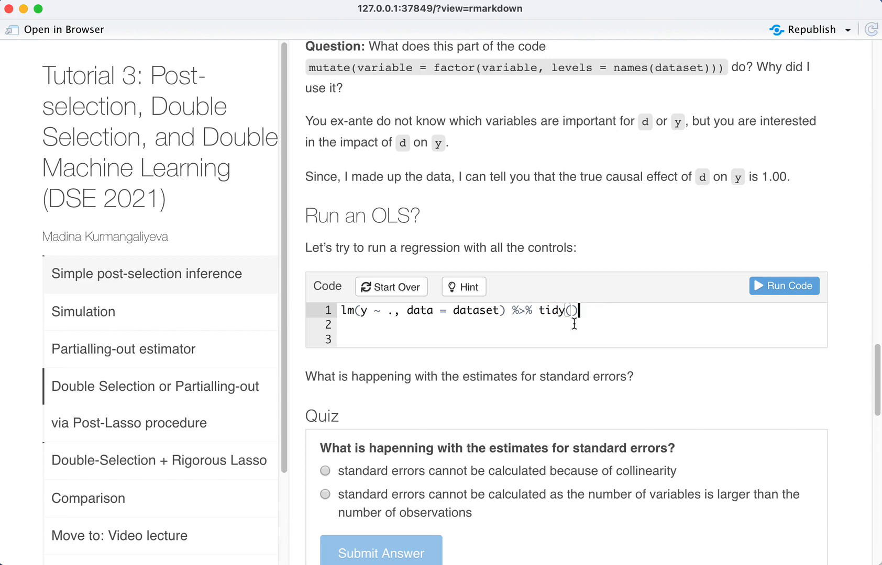
left_click(784, 286)
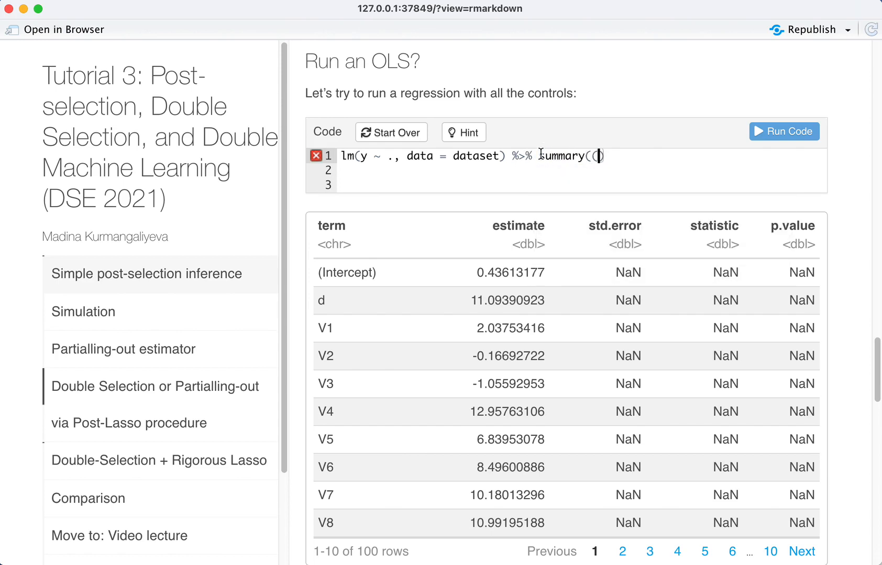
- Run the regression piped into summary() and review the NA standard errors output
left_click(783, 131)
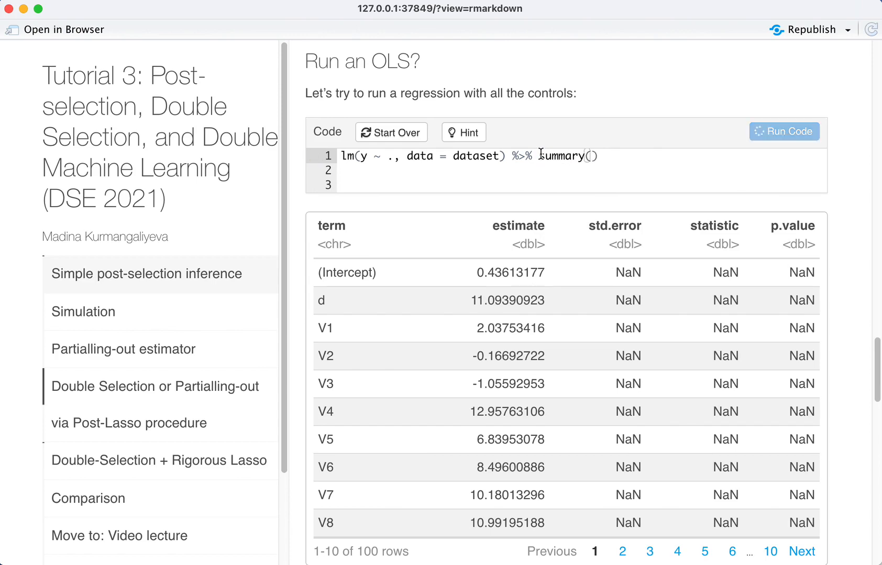
scroll("down", 3)
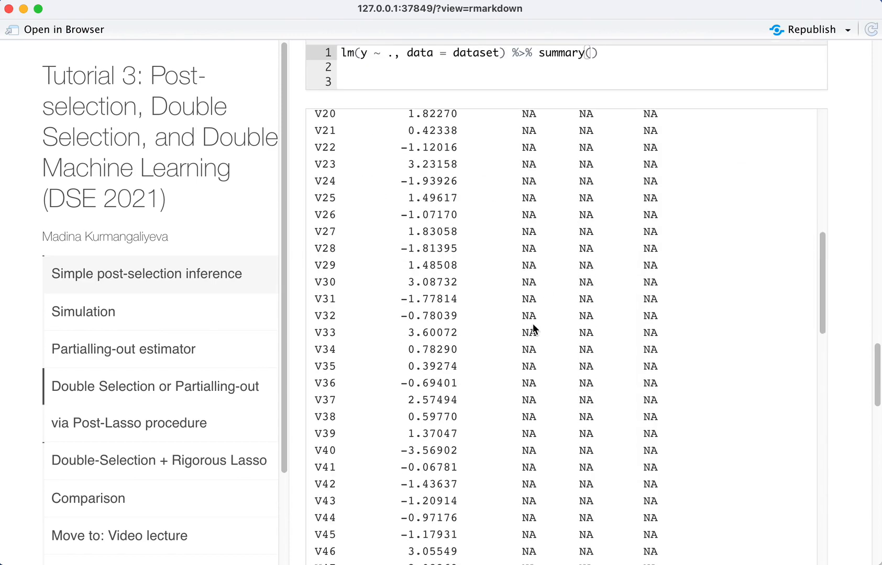
scroll("down", 3)
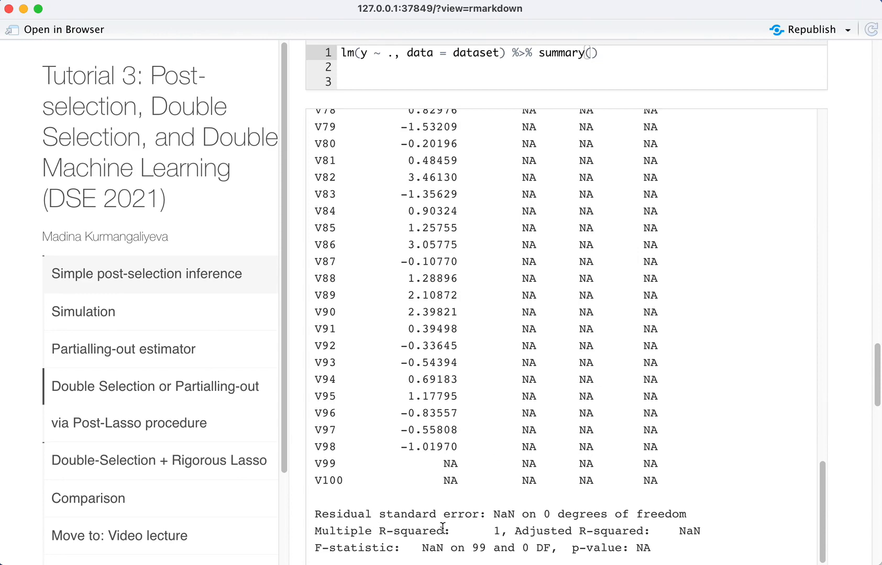
scroll("up", 3)
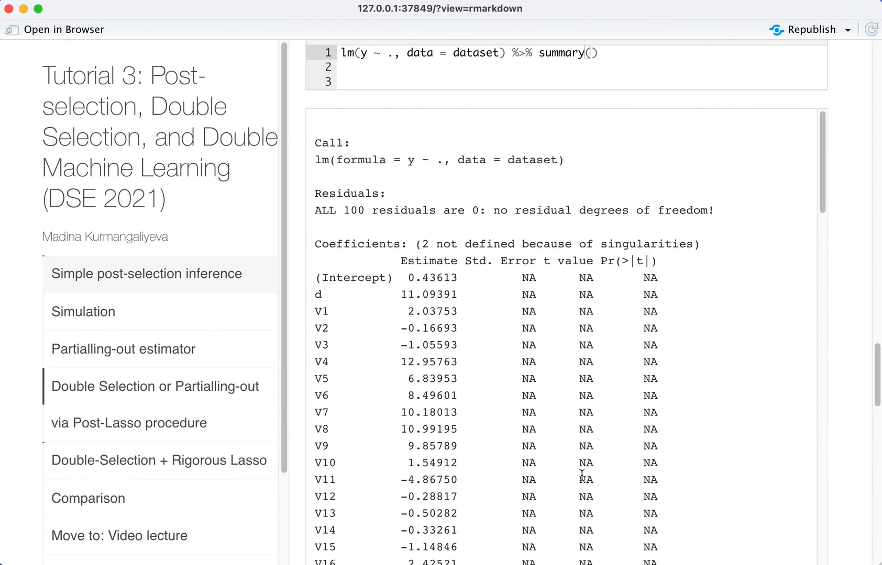
mouse_move(409, 307)
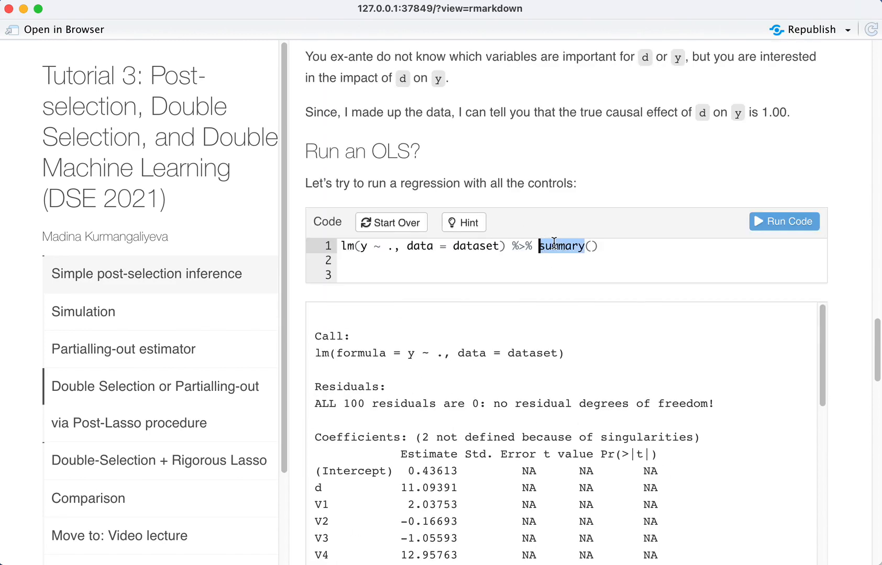
- Replace summary() with broom::tidy() at the end of the regression pipe
type("tidy")
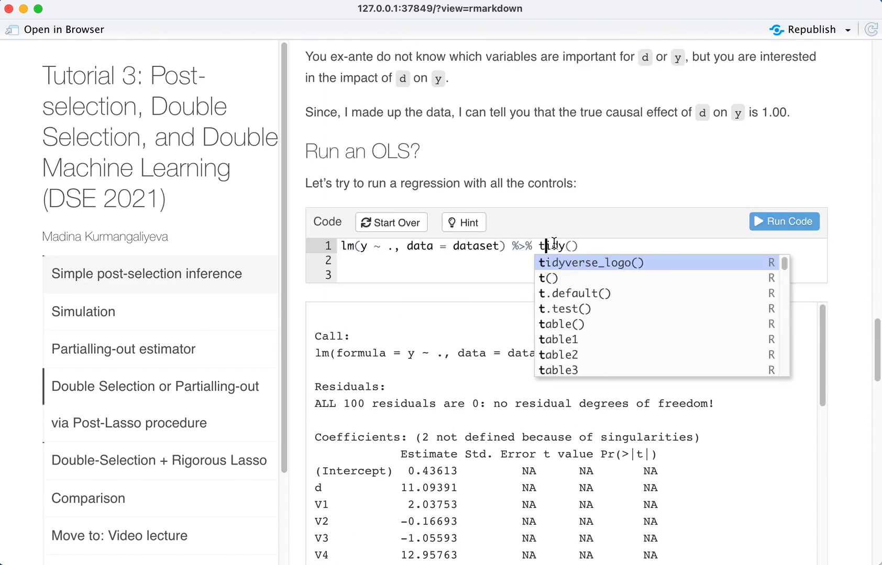
type("broom")
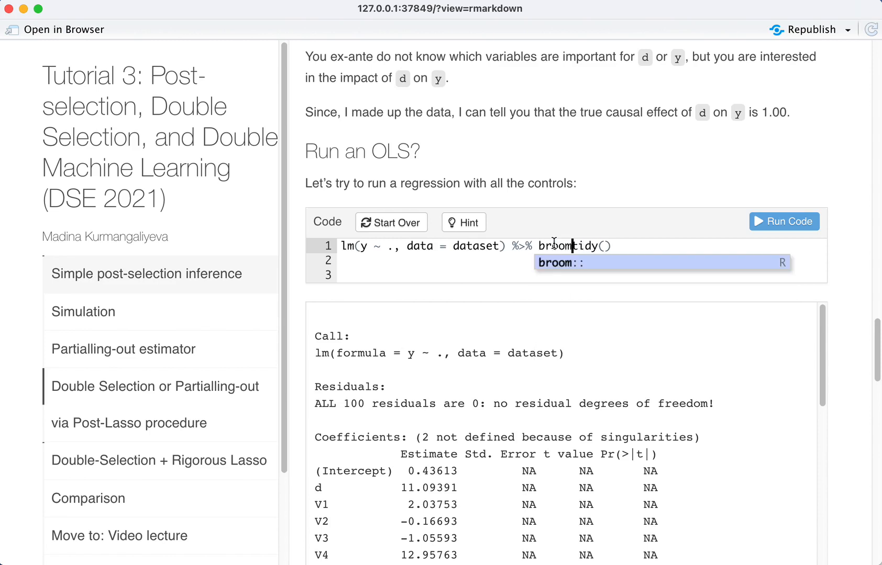